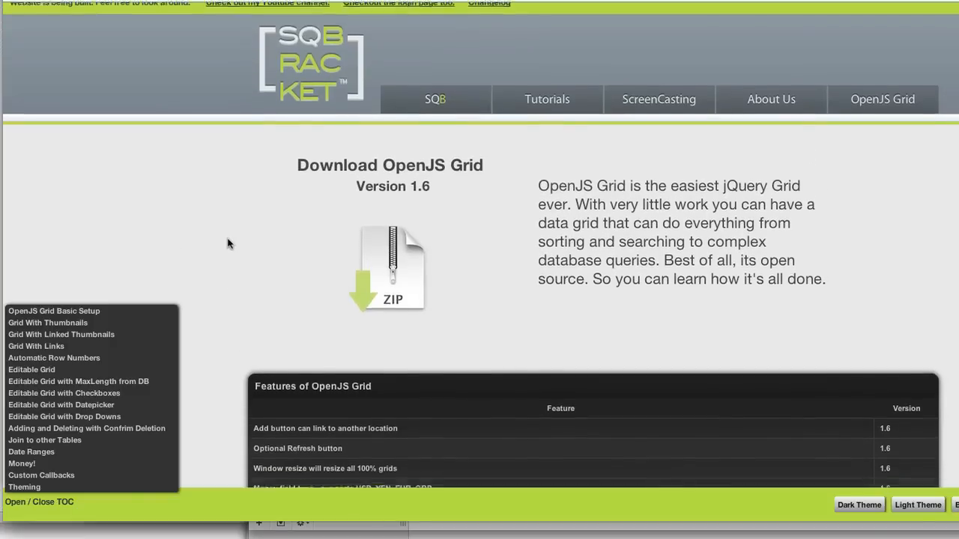
Browse the top of the OpenJS Grid docs and pick a first entry in the floating TOC.
scroll(down, 3)
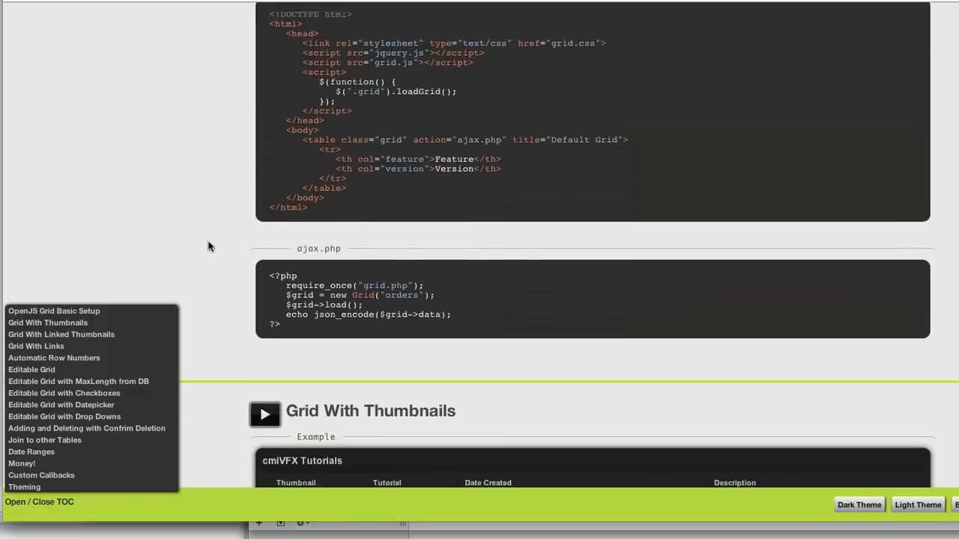
scroll(down, 3)
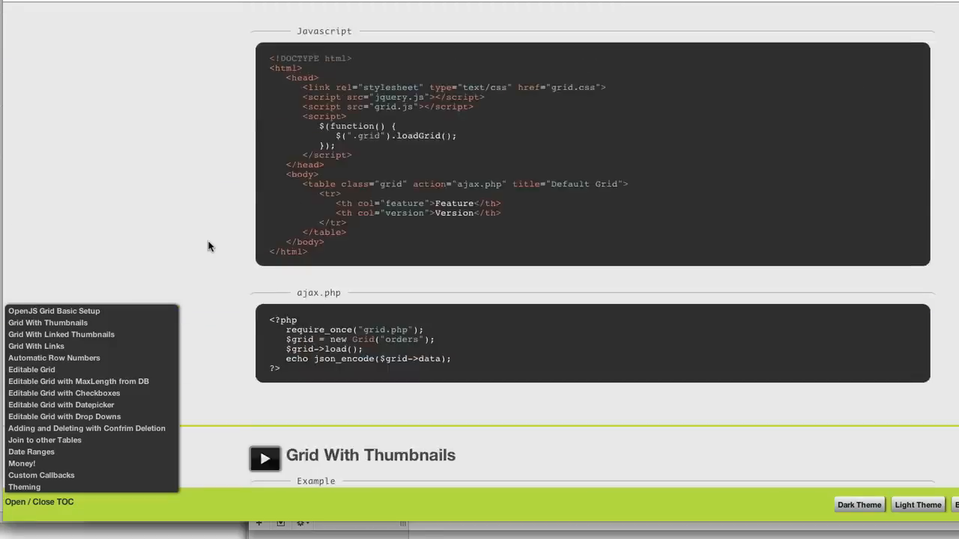
scroll(up, 3)
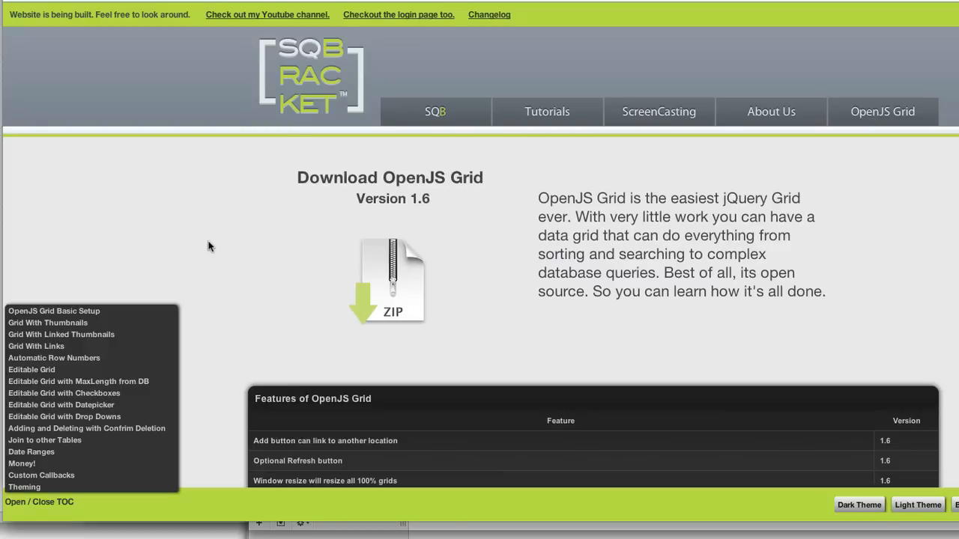
mouse_move(247, 240)
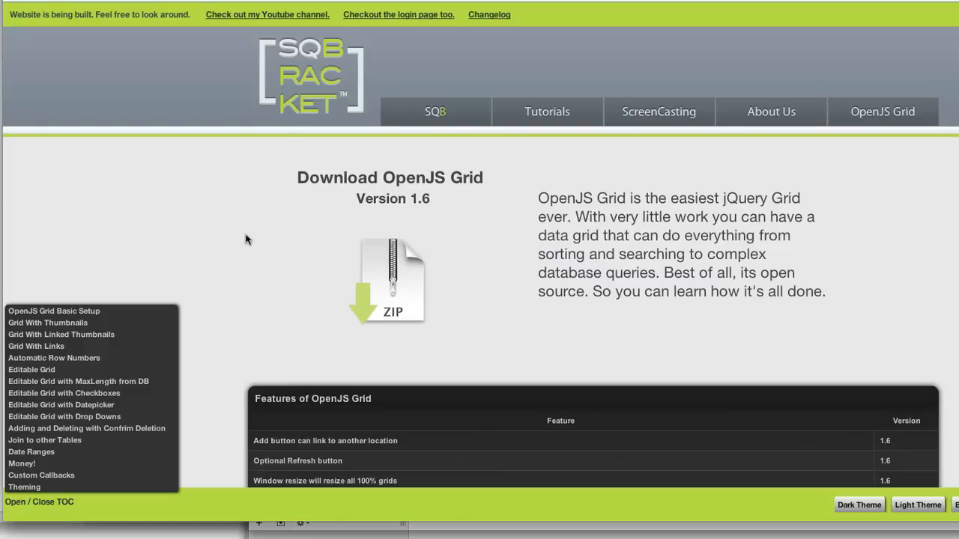
mouse_move(241, 243)
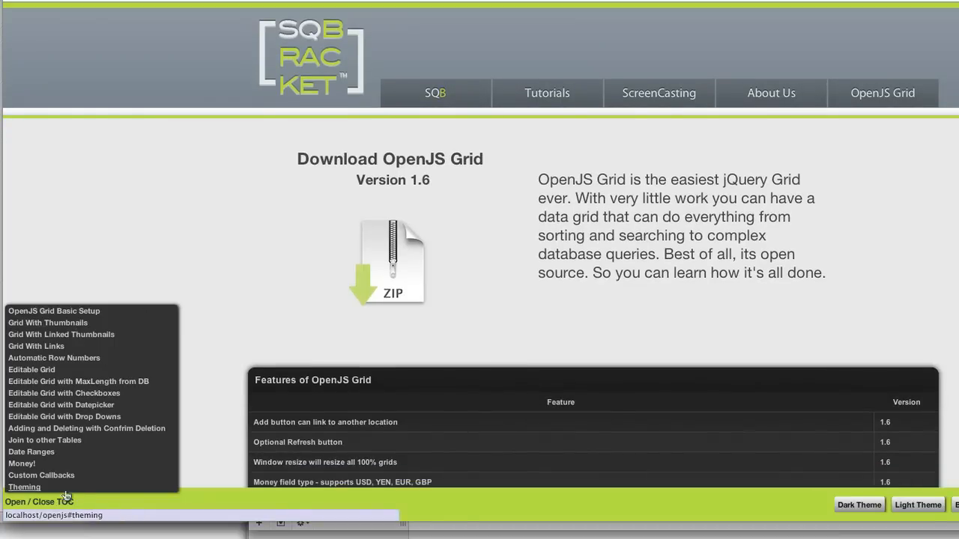
click(39, 502)
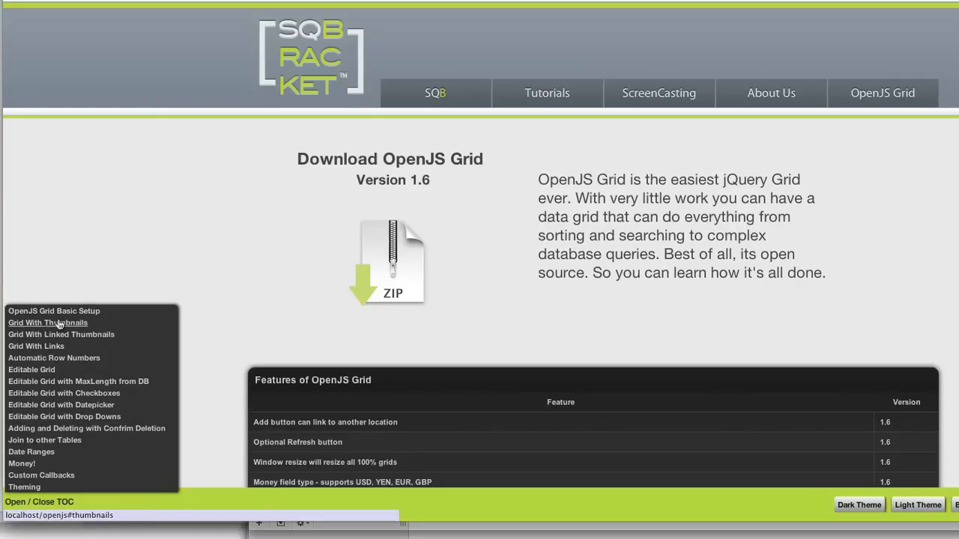
mouse_move(60, 334)
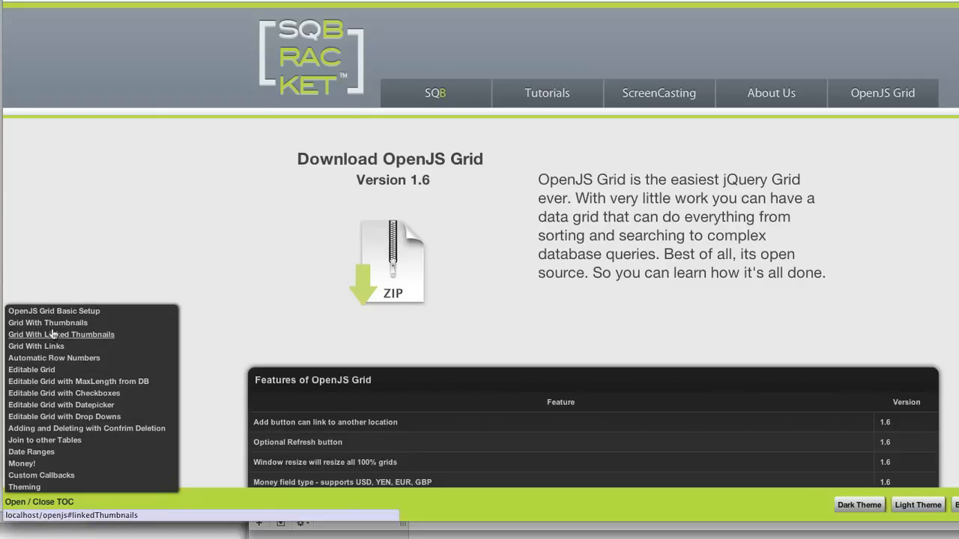
Jump via the TOC to the Grid With Linked Thumbnails example, then to Date Ranges.
click(48, 323)
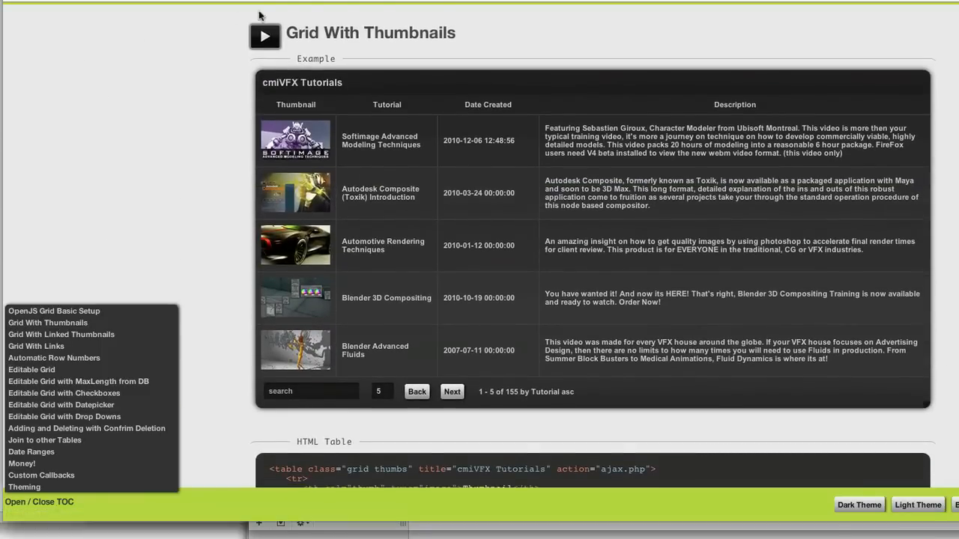
mouse_move(152, 397)
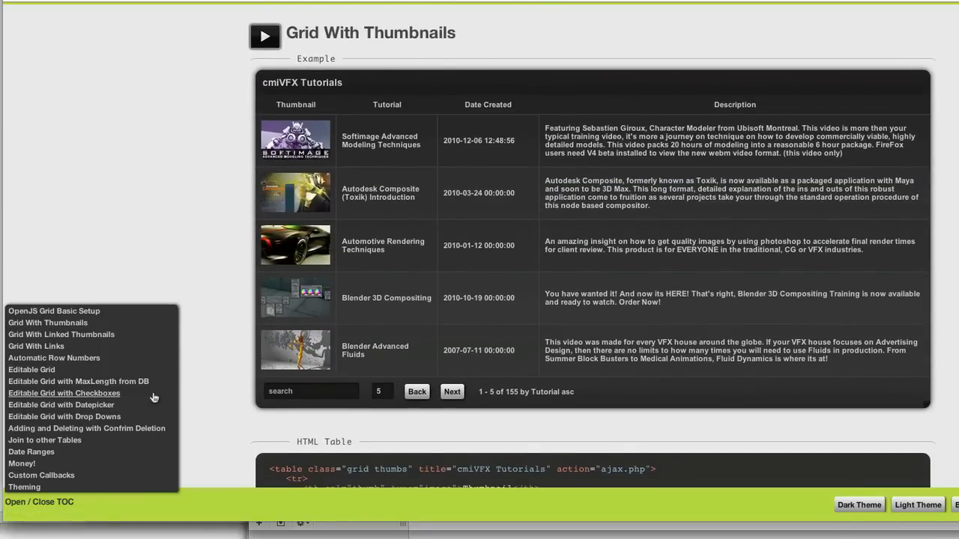
mouse_move(32, 452)
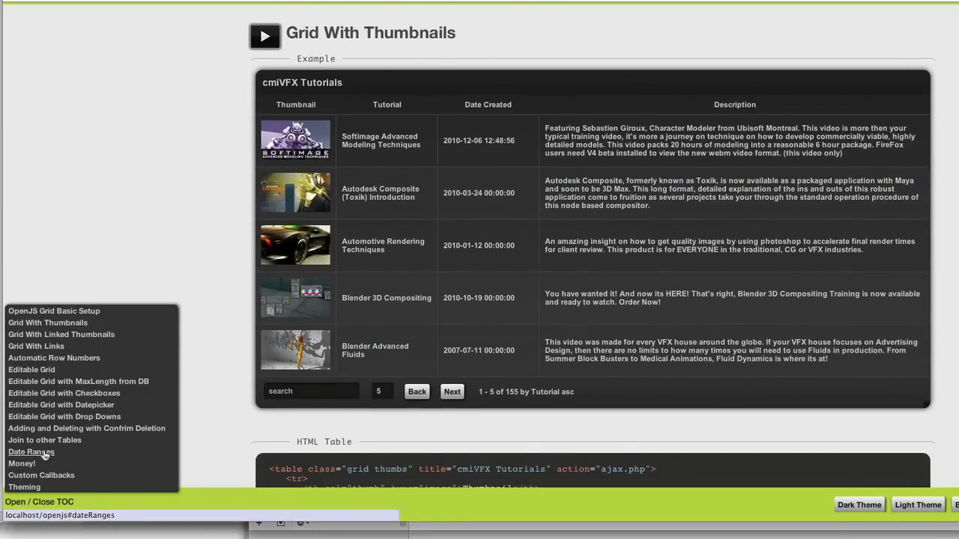
click(31, 453)
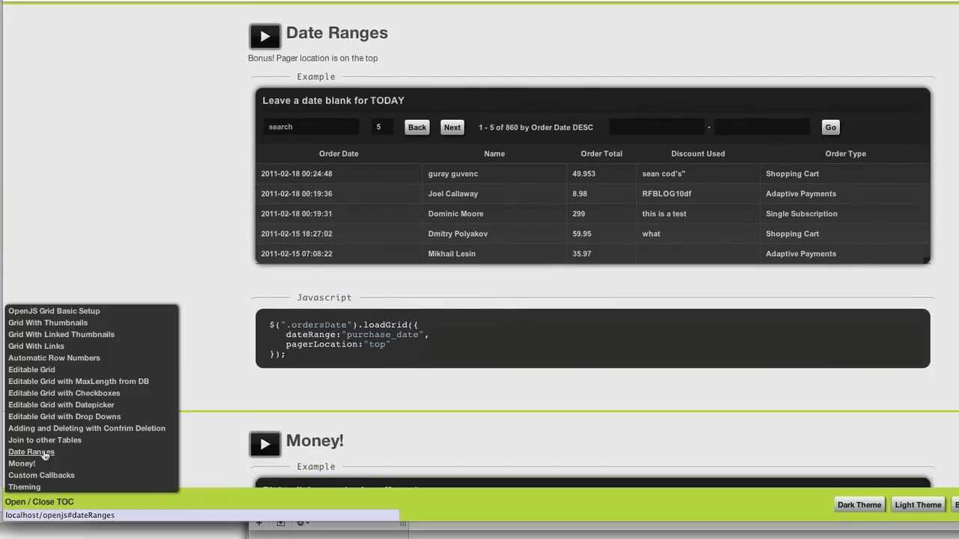
mouse_move(123, 234)
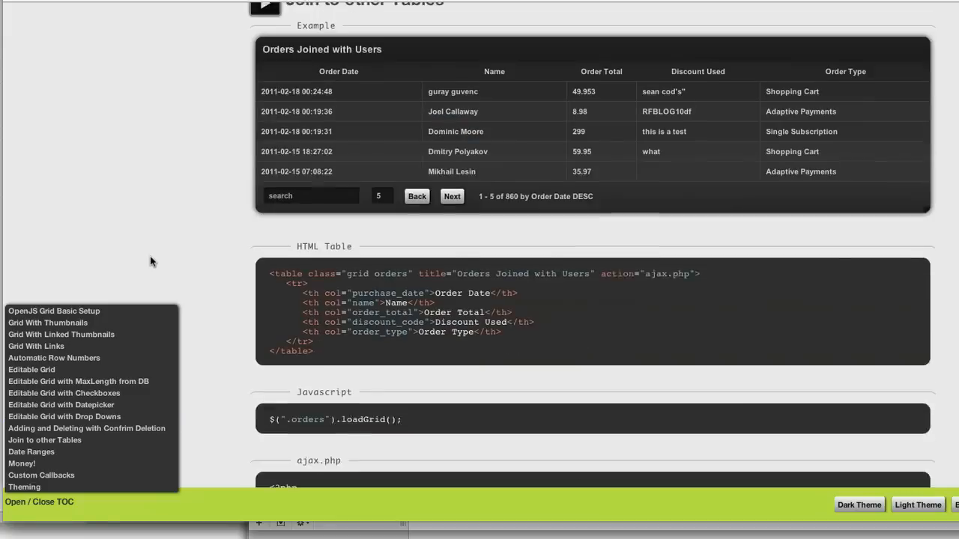
Switch the Join to other Tables grid's theme through purple to blue.
scroll(down, 3)
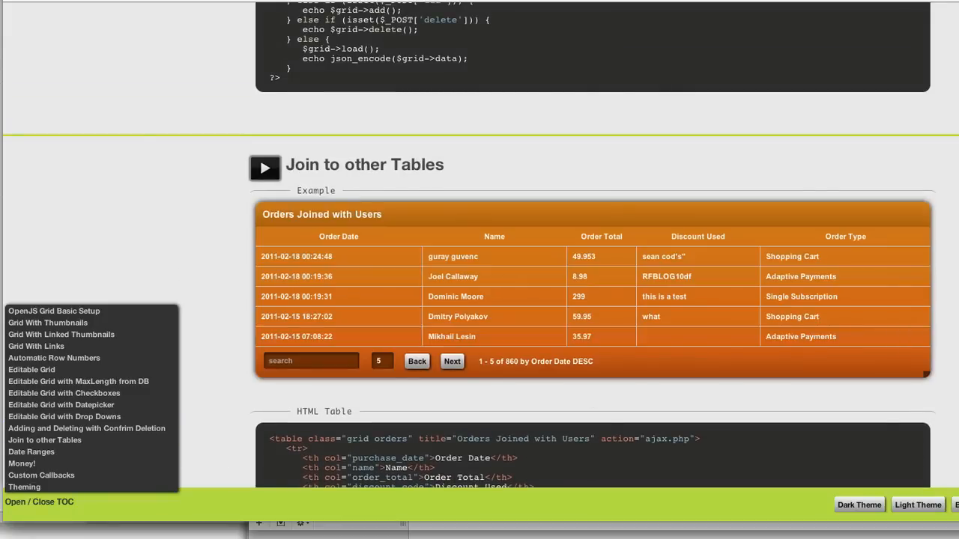
click(858, 503)
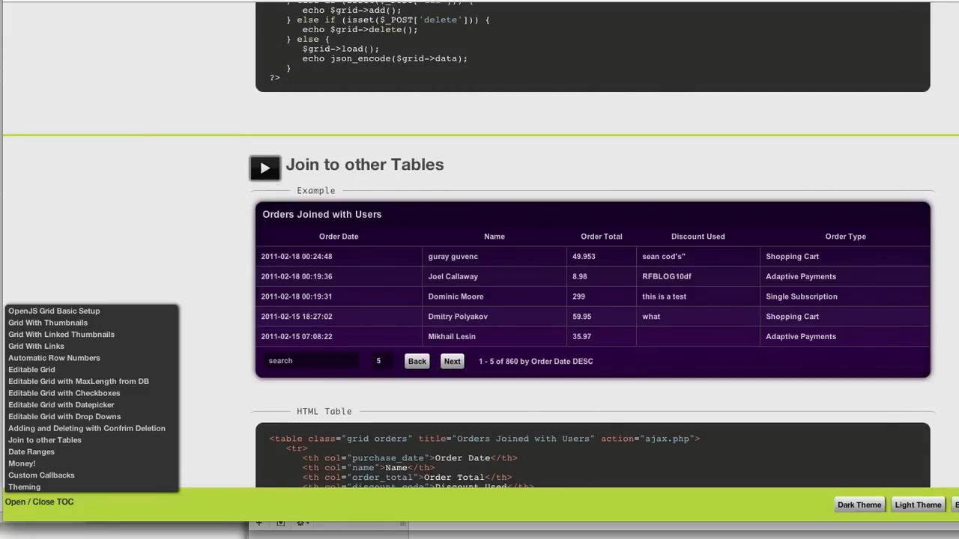
click(916, 503)
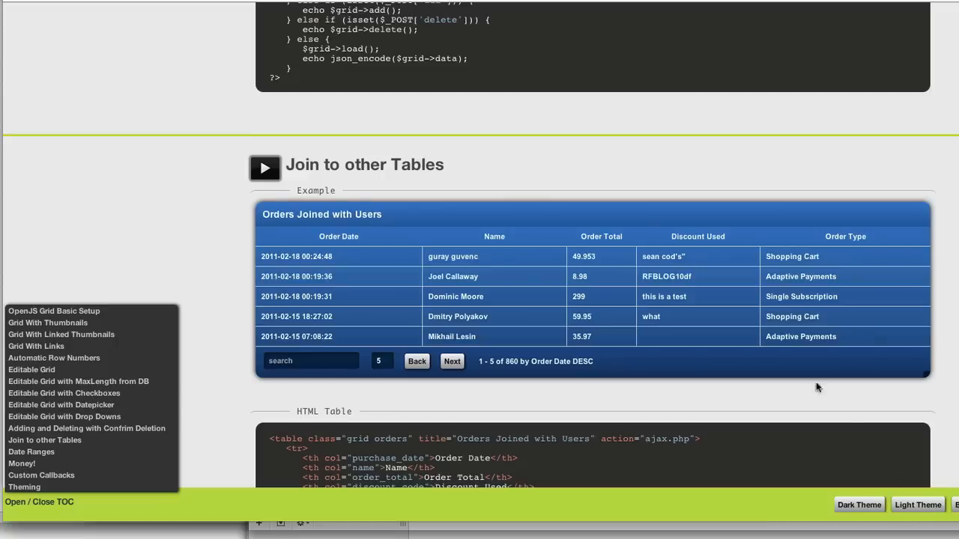
Scroll down the grid examples to reach the Editable Grid with Datepicker example.
scroll(down, 3)
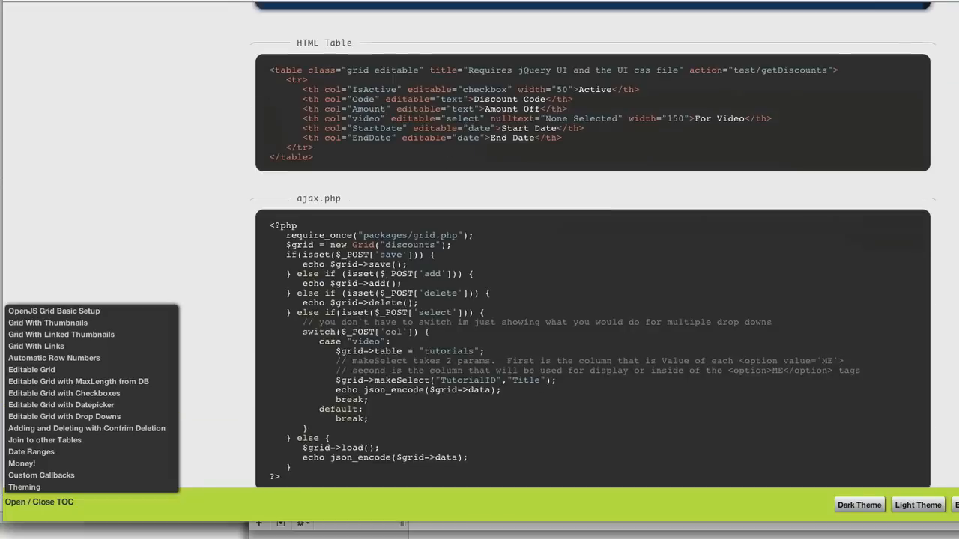
scroll(down, 3)
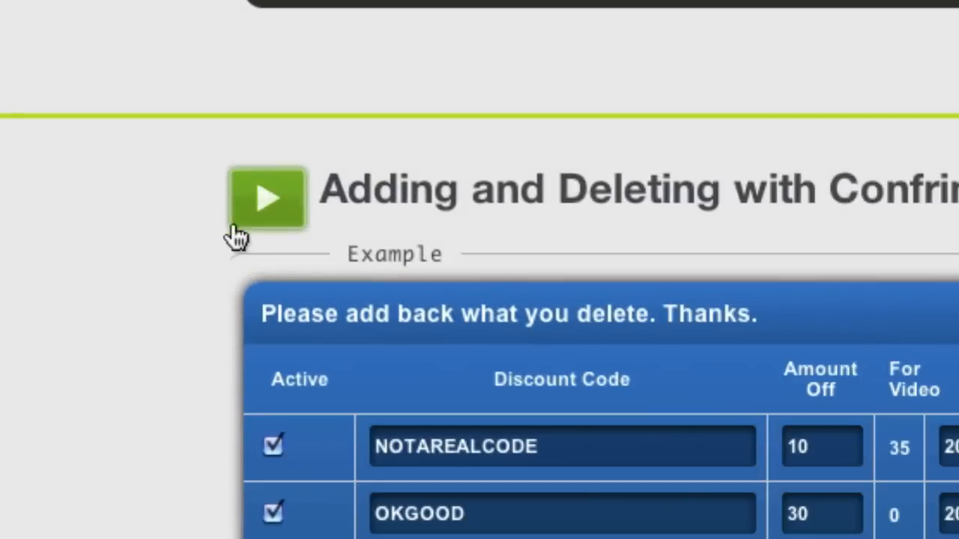
mouse_move(202, 240)
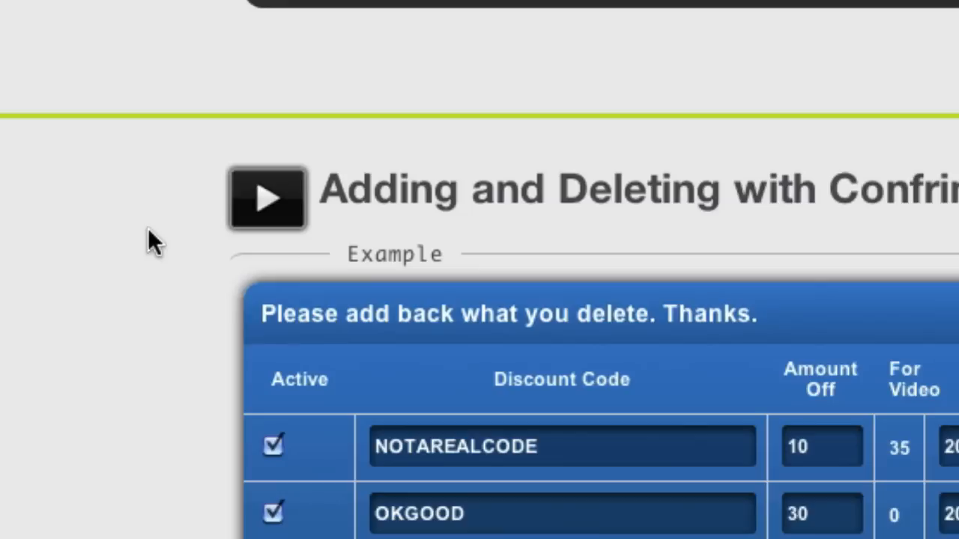
mouse_move(158, 255)
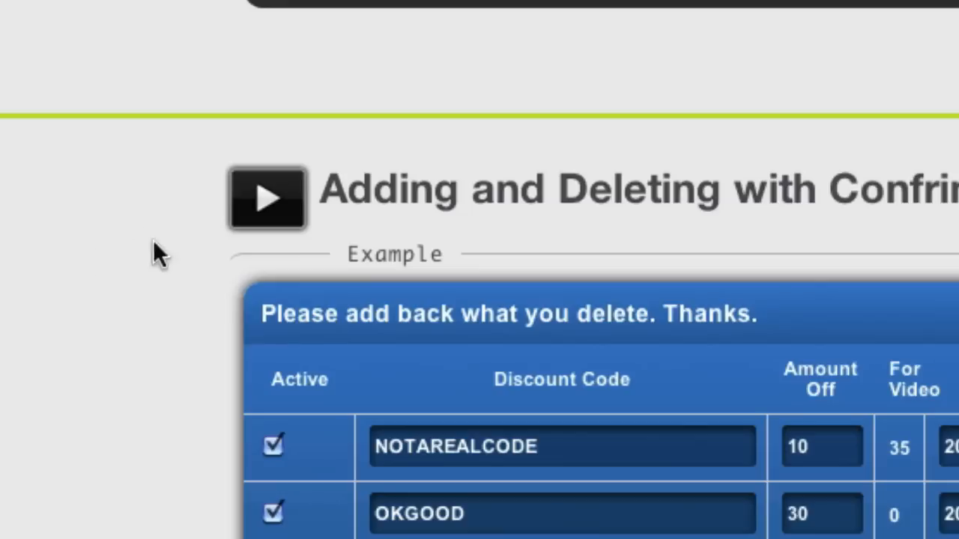
mouse_move(208, 242)
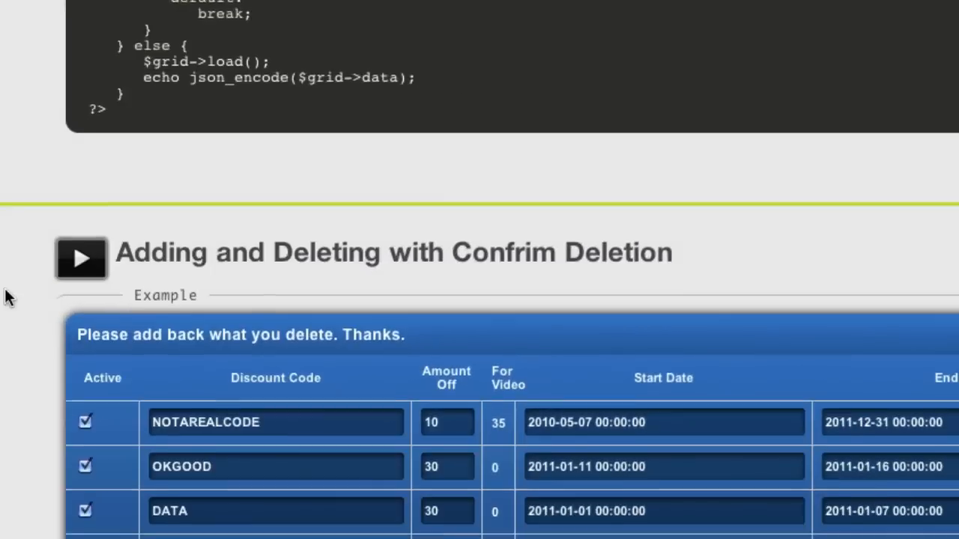
scroll(down, 3)
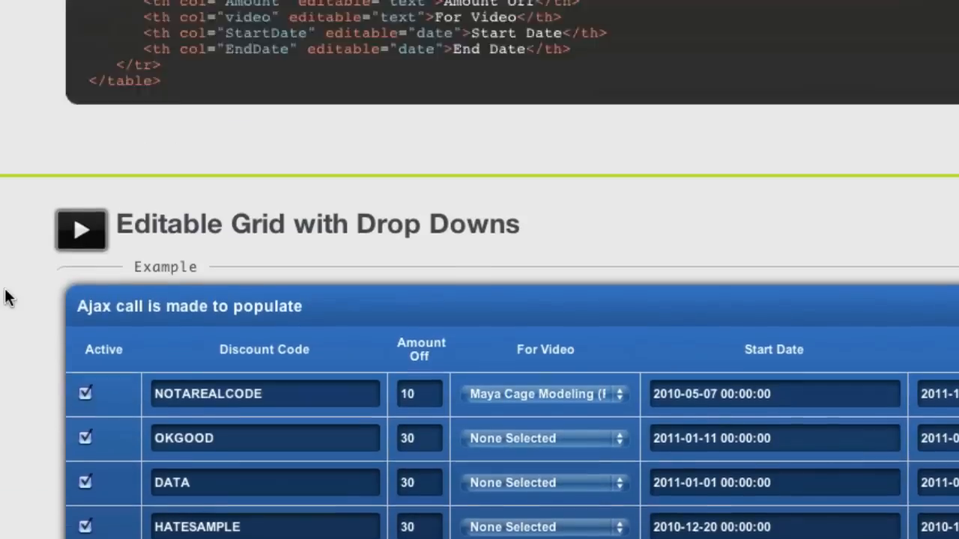
scroll(down, 3)
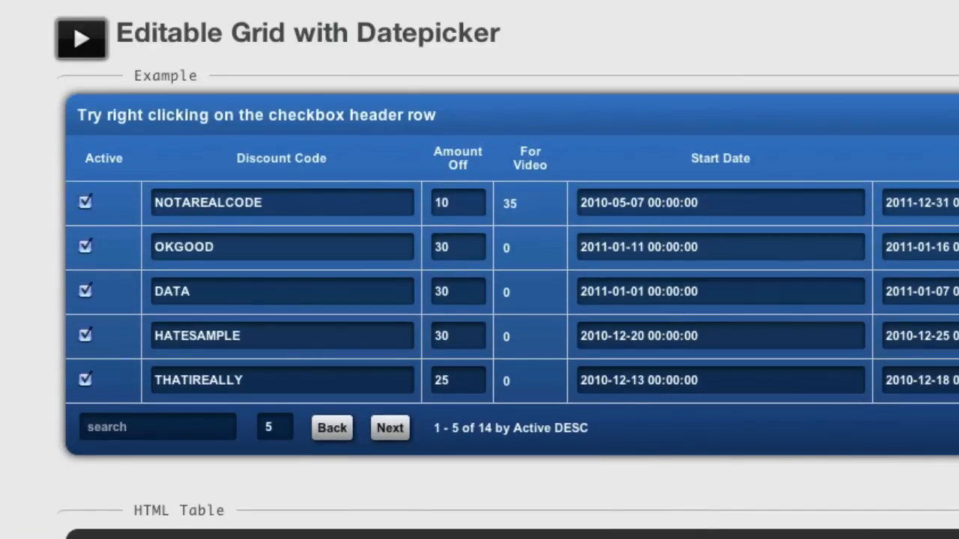
scroll(down, 3)
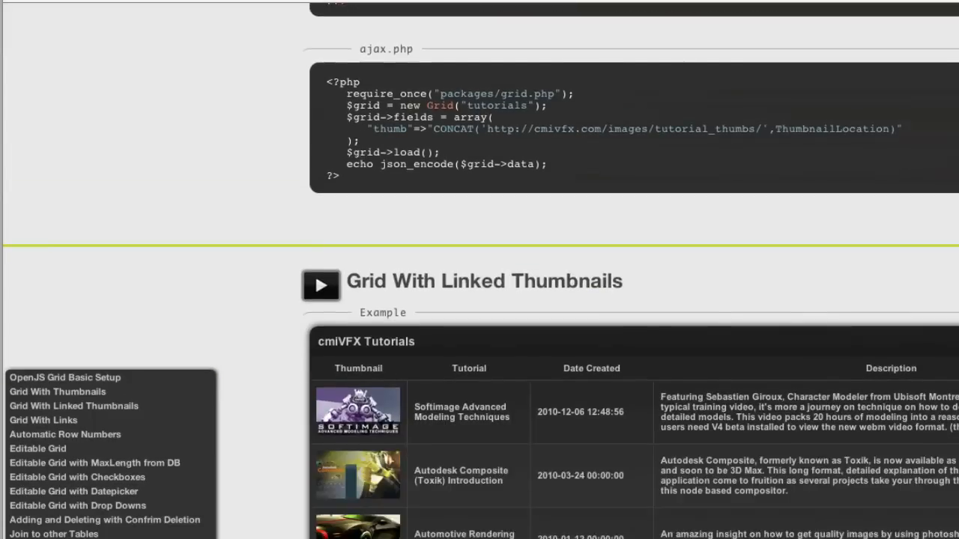
scroll(down, 3)
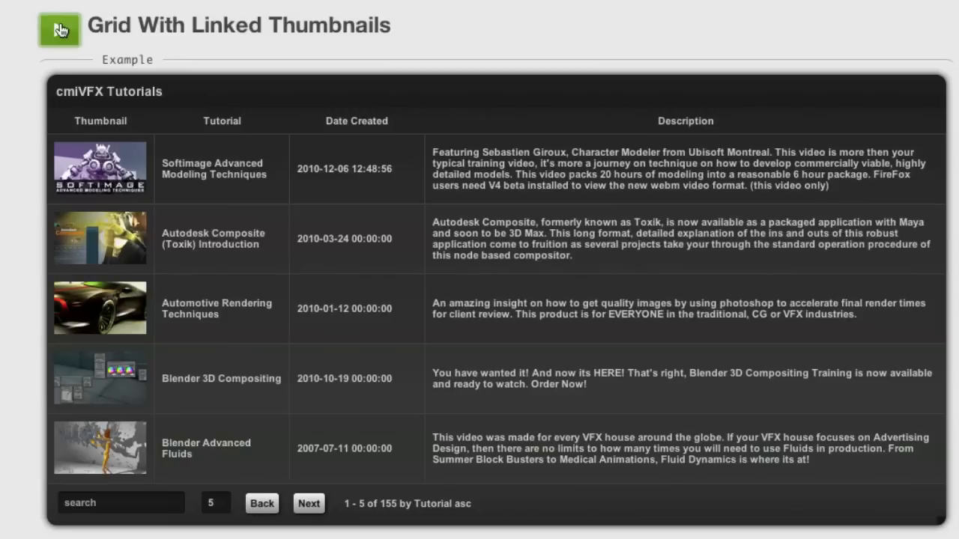
click(59, 30)
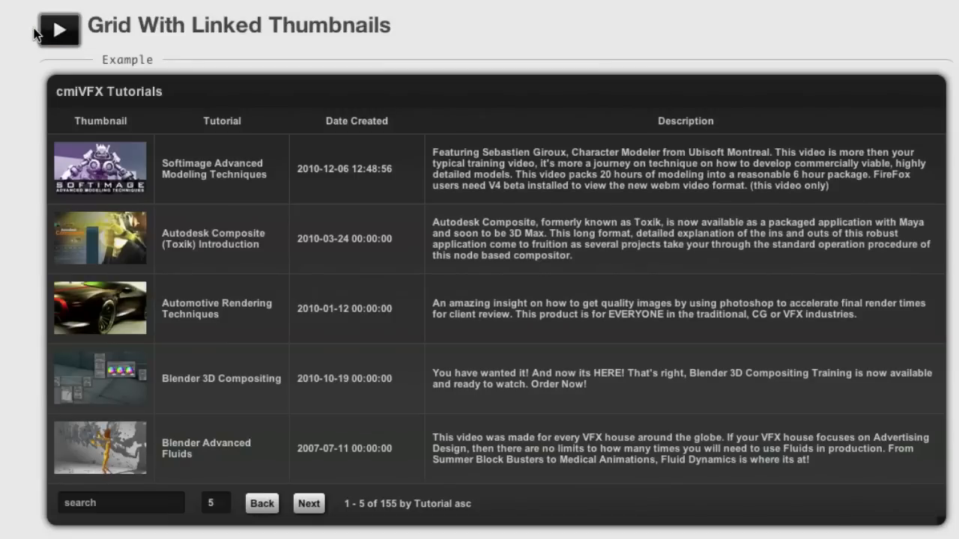
mouse_move(90, 29)
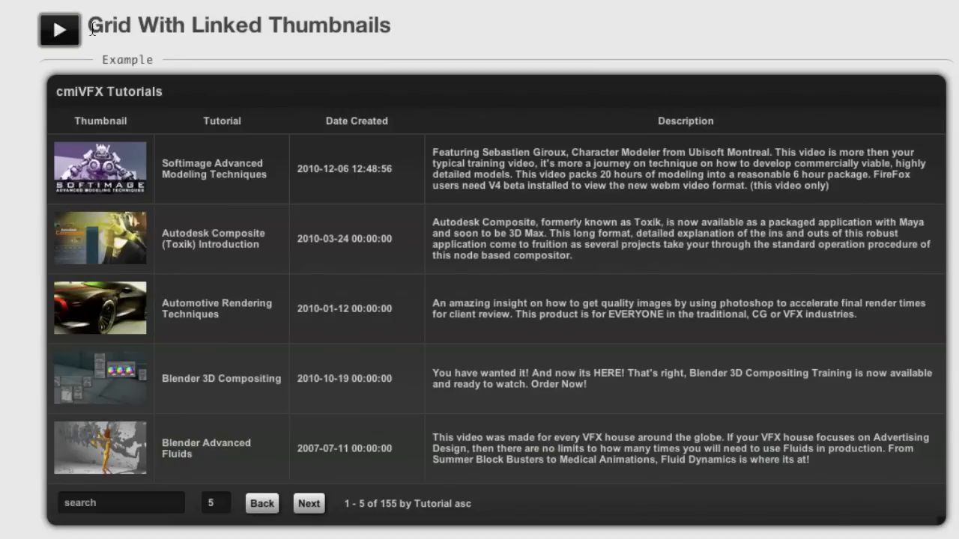
mouse_move(74, 66)
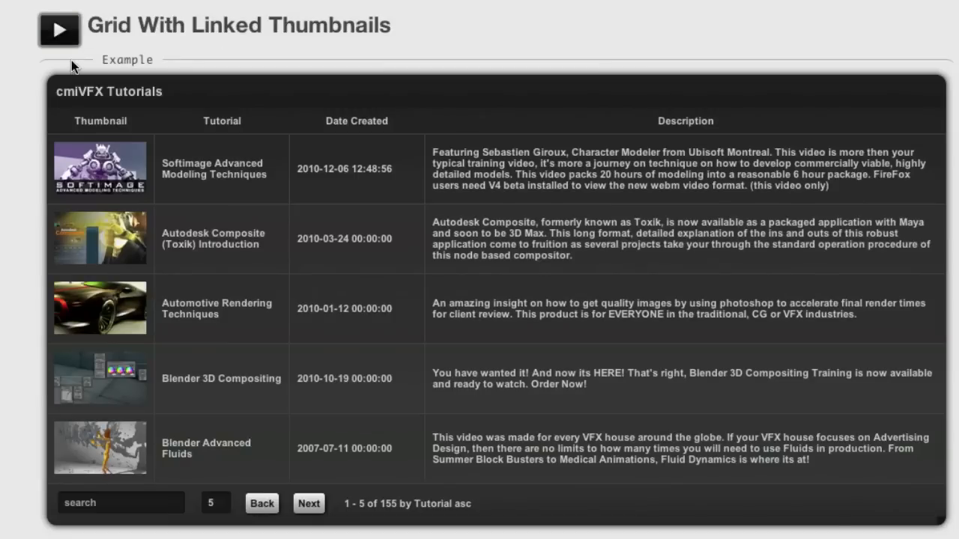
mouse_move(67, 63)
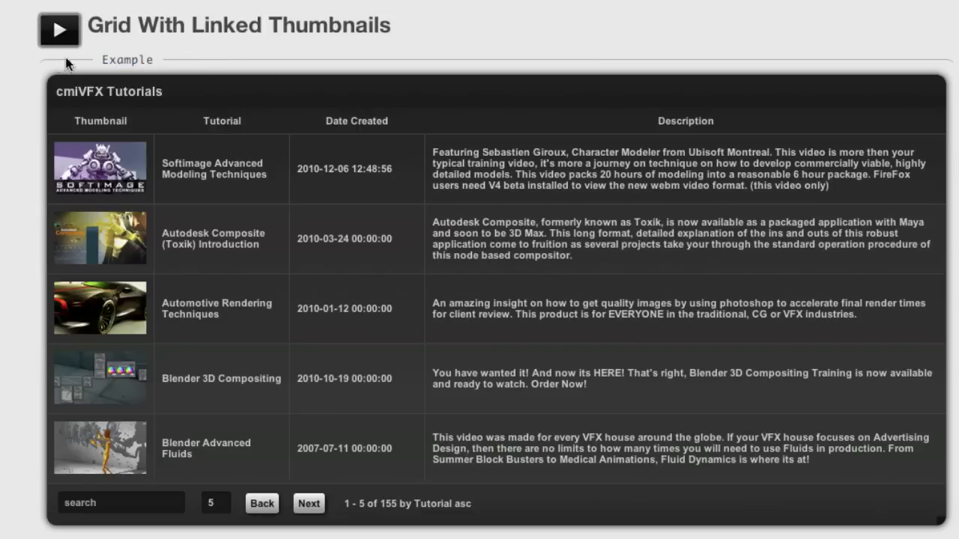
mouse_move(547, 60)
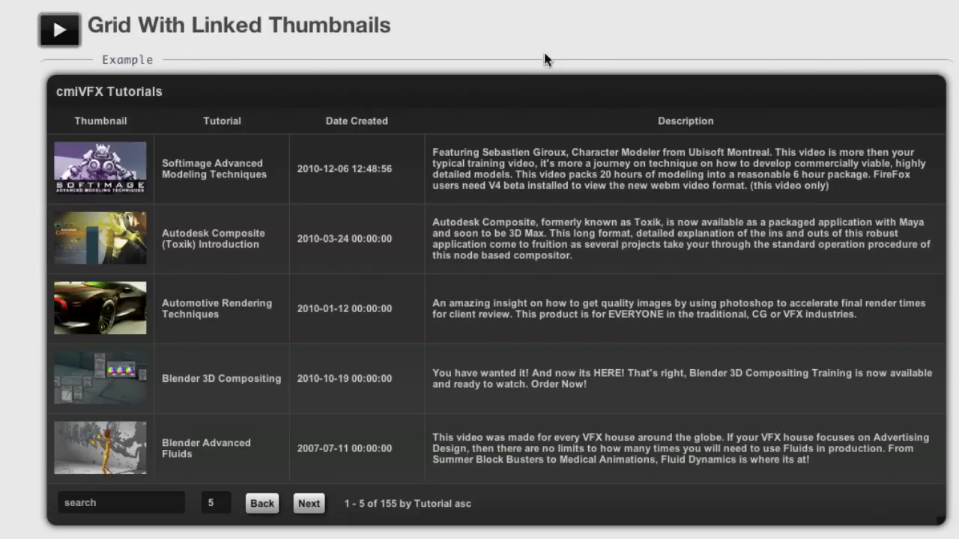
click(99, 168)
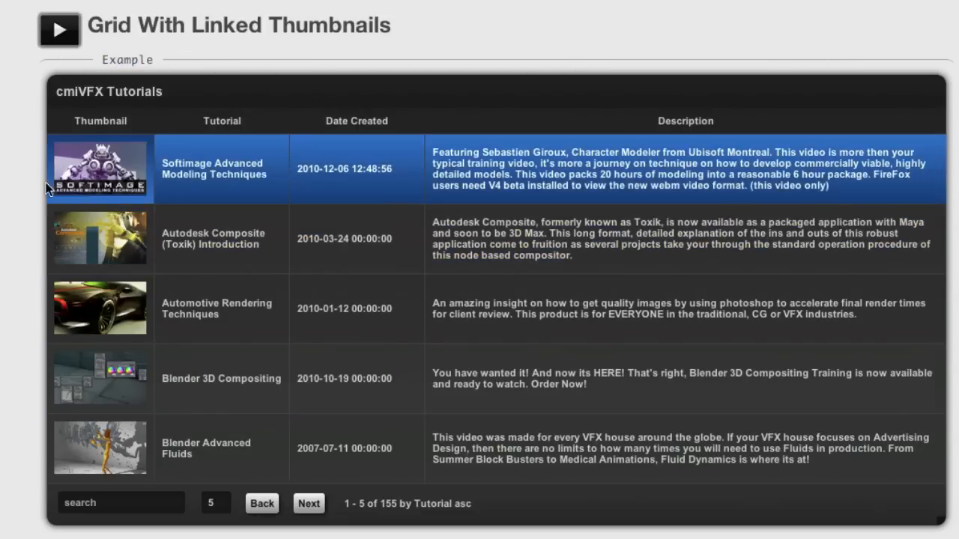
scroll(down, 3)
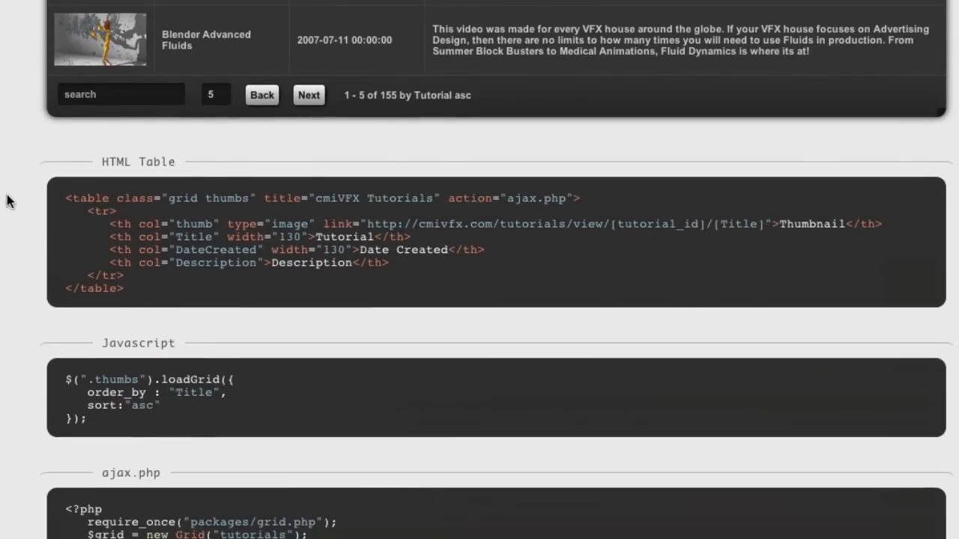
drag(68, 211, 125, 287)
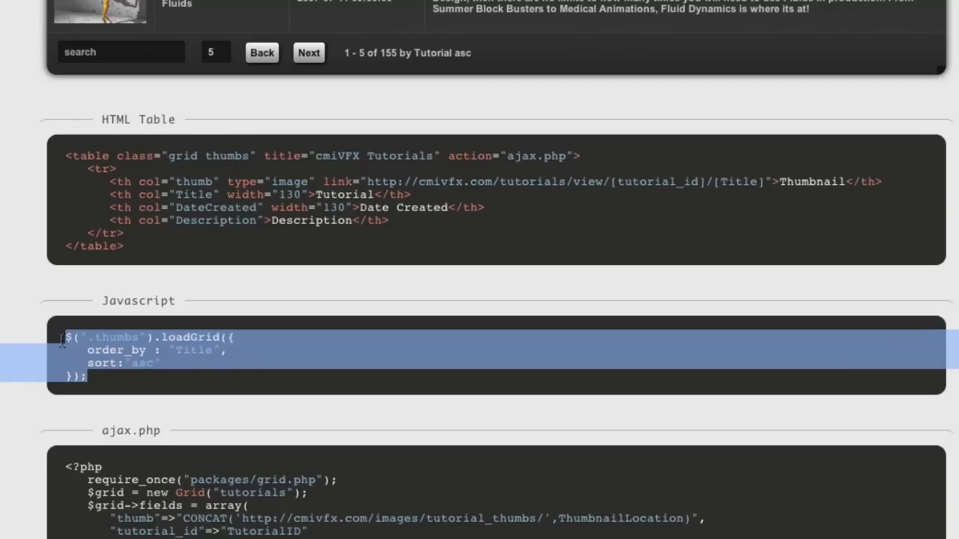
mouse_move(96, 348)
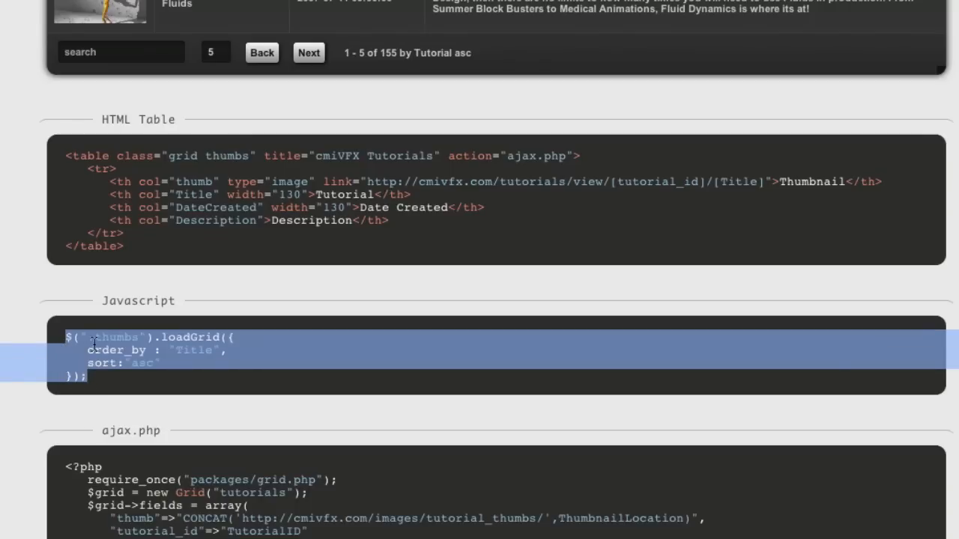
scroll(down, 3)
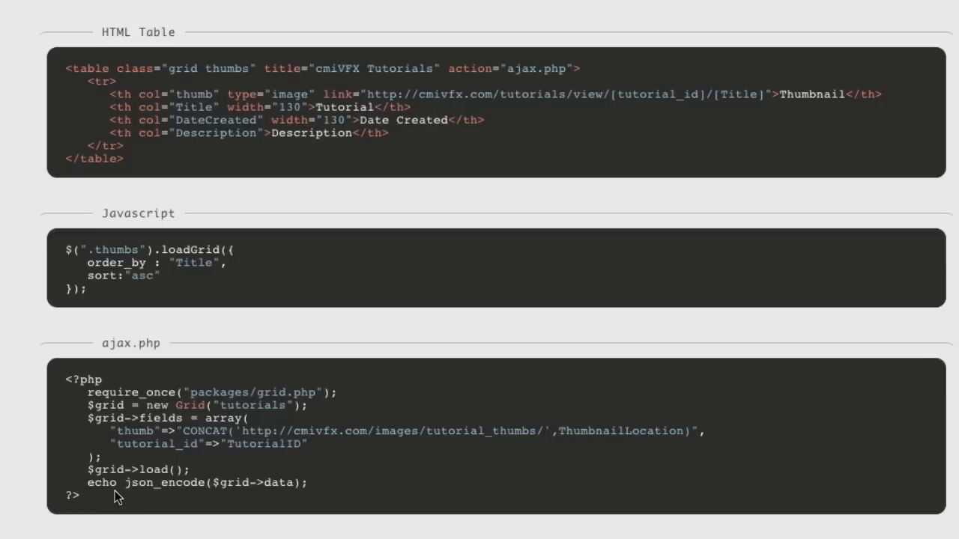
mouse_move(120, 487)
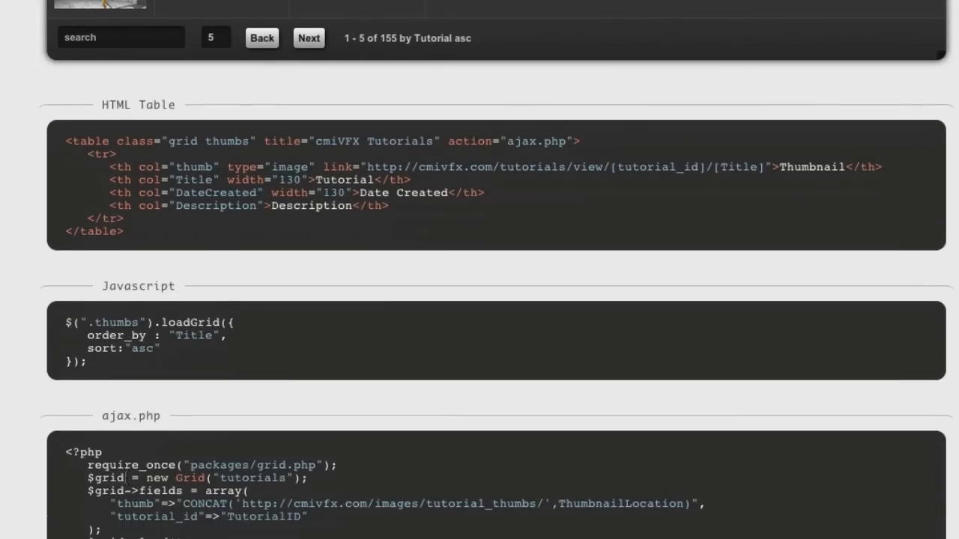
scroll(down, 3)
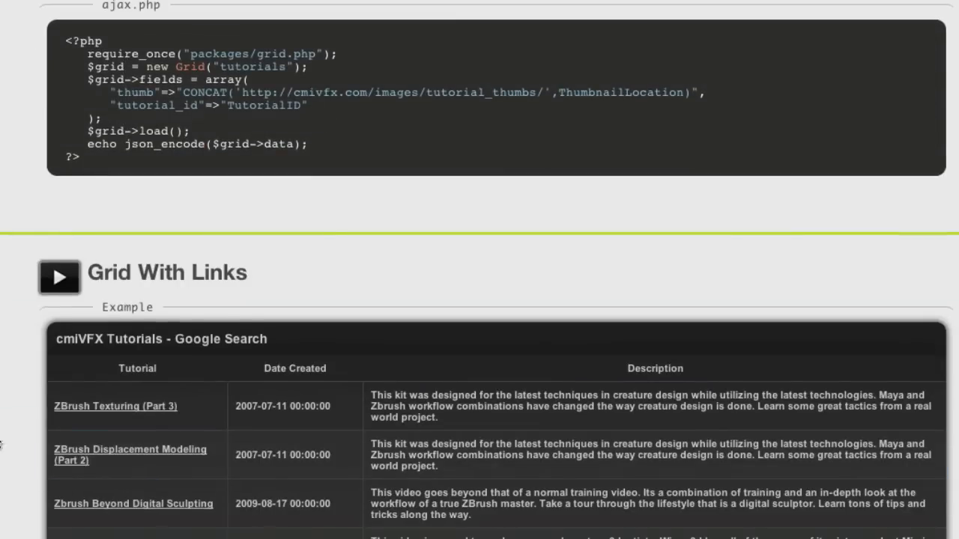
scroll(down, 3)
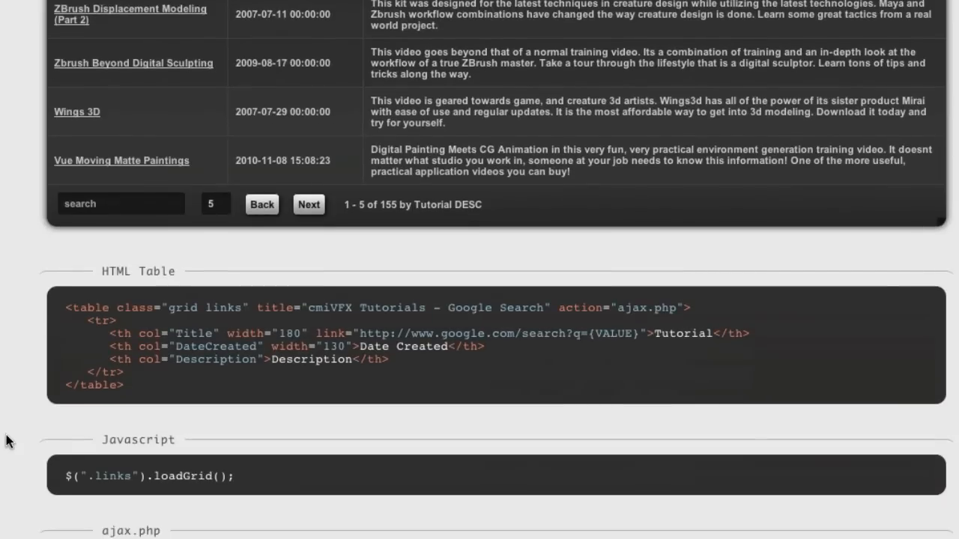
scroll(down, 3)
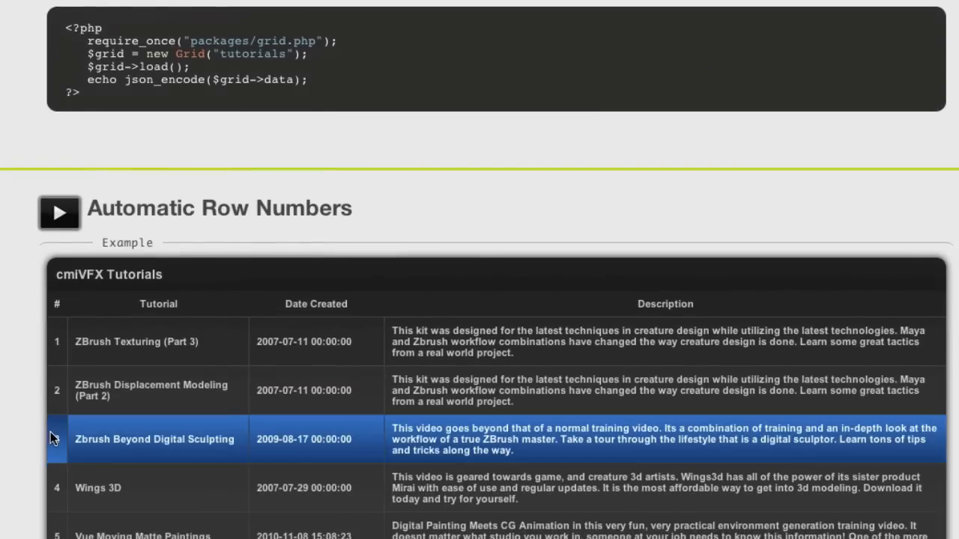
mouse_move(30, 439)
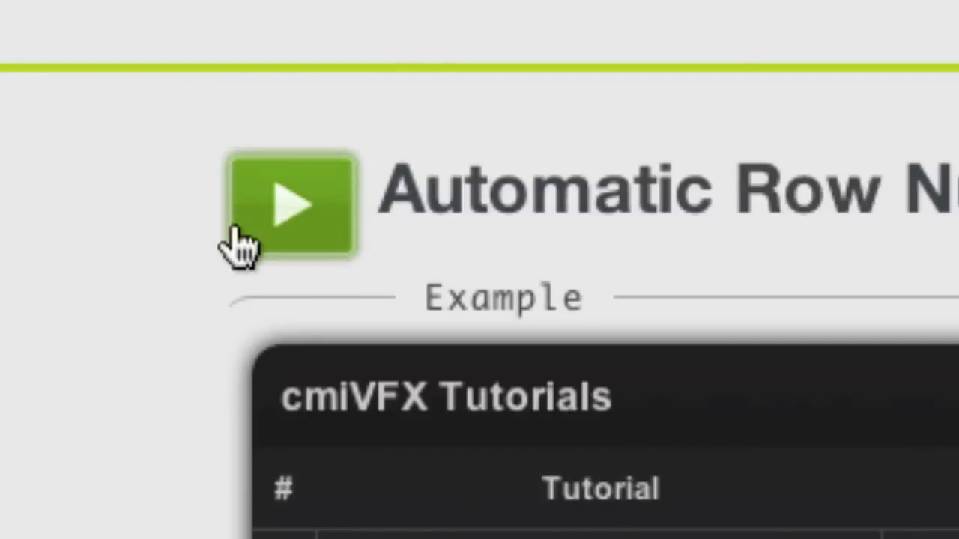
mouse_move(195, 232)
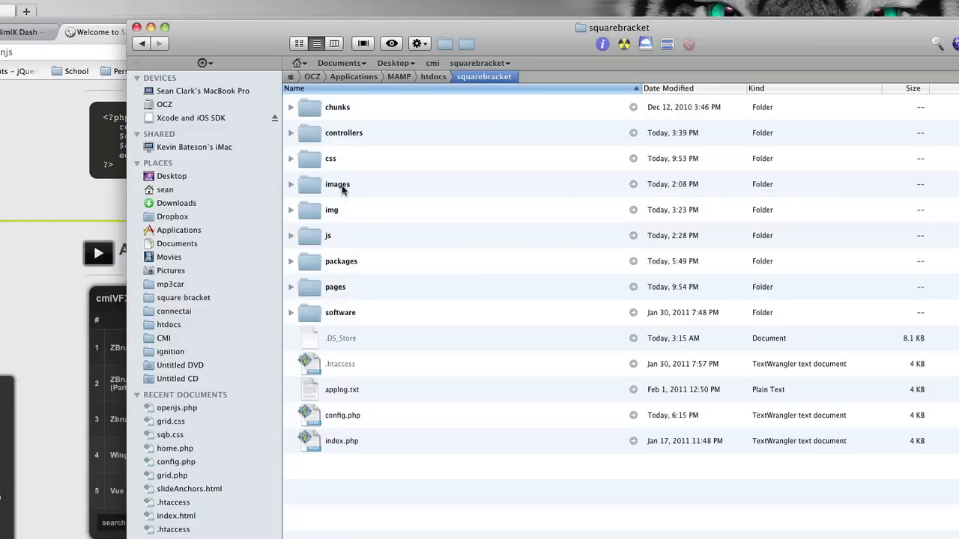
Open the site's images folder in Finder to preview play_button.png.
double_click(337, 185)
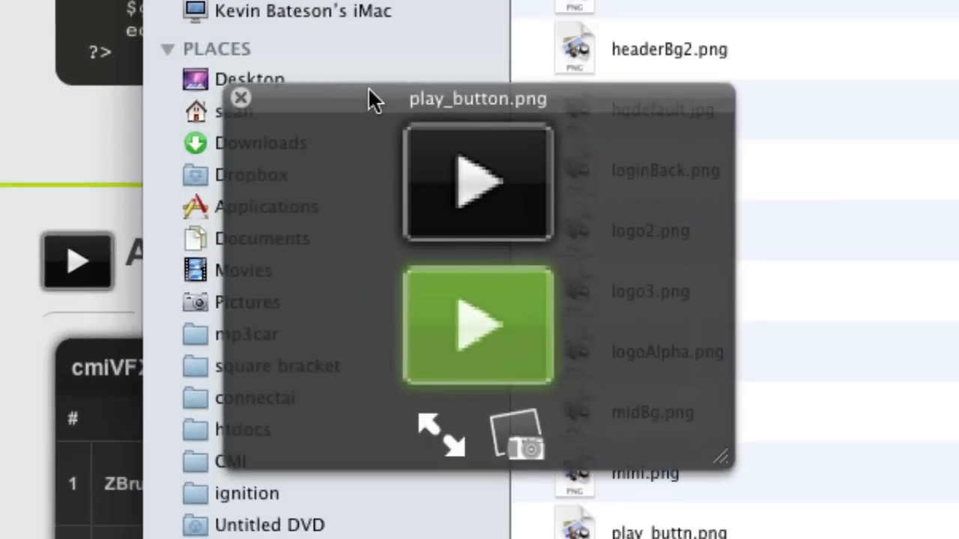
mouse_move(472, 266)
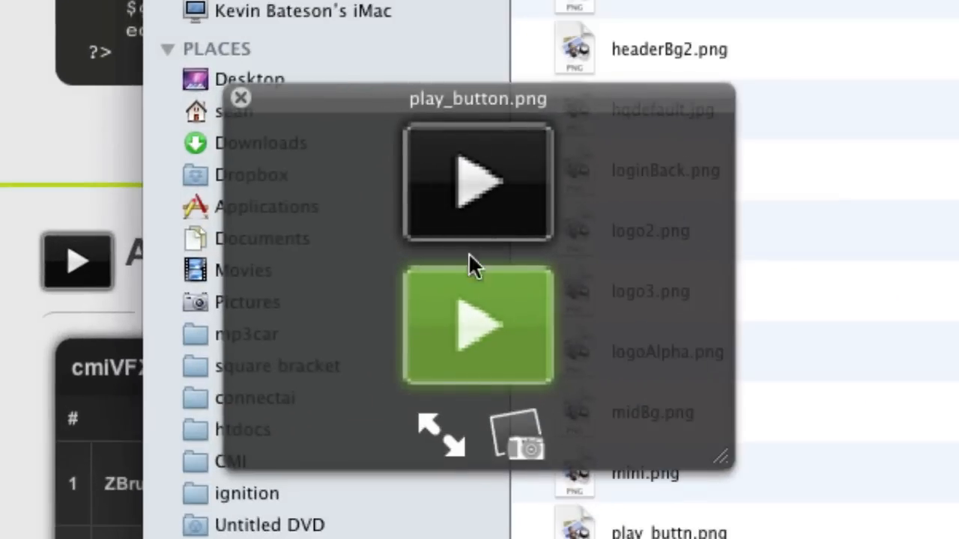
mouse_move(434, 364)
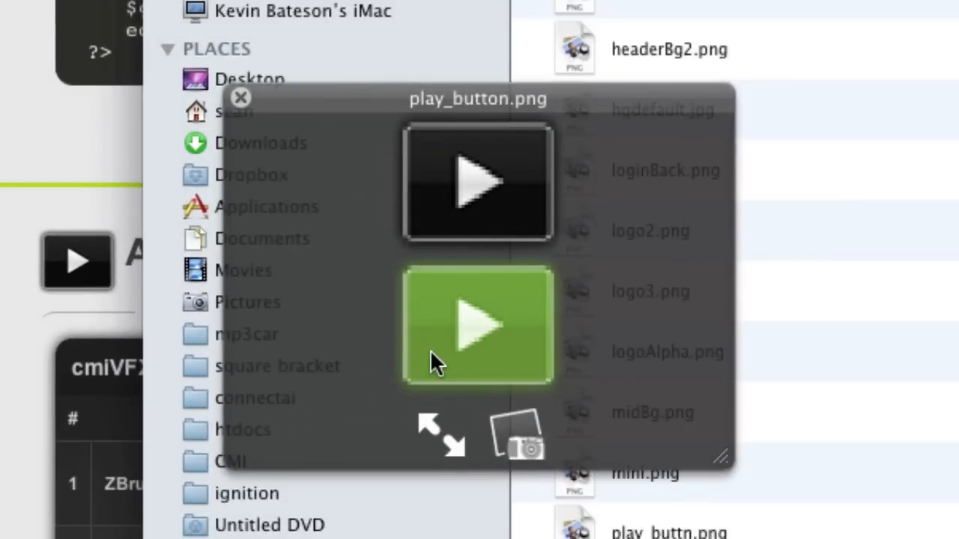
mouse_move(419, 387)
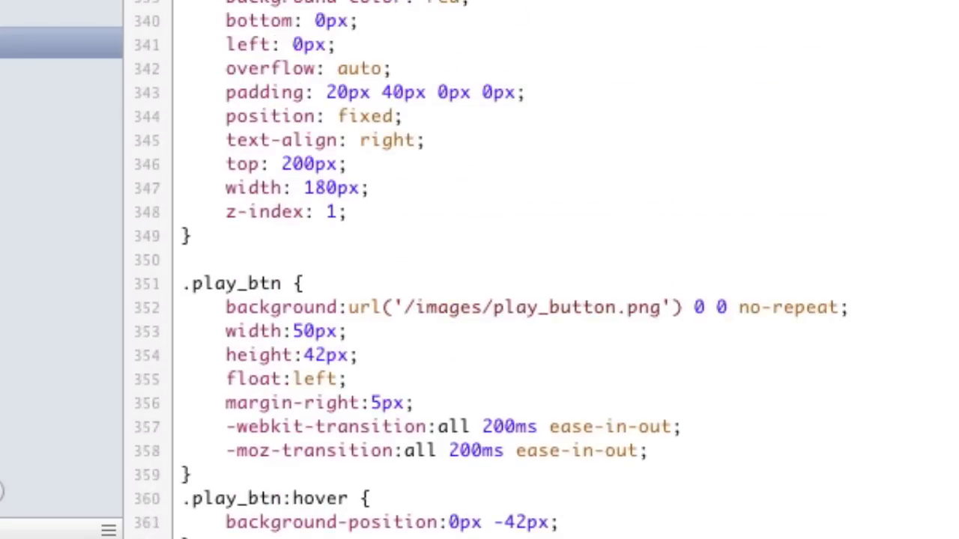
Review the .play_btn:hover rule with its -42px background offset in the stylesheet.
scroll(down, 3)
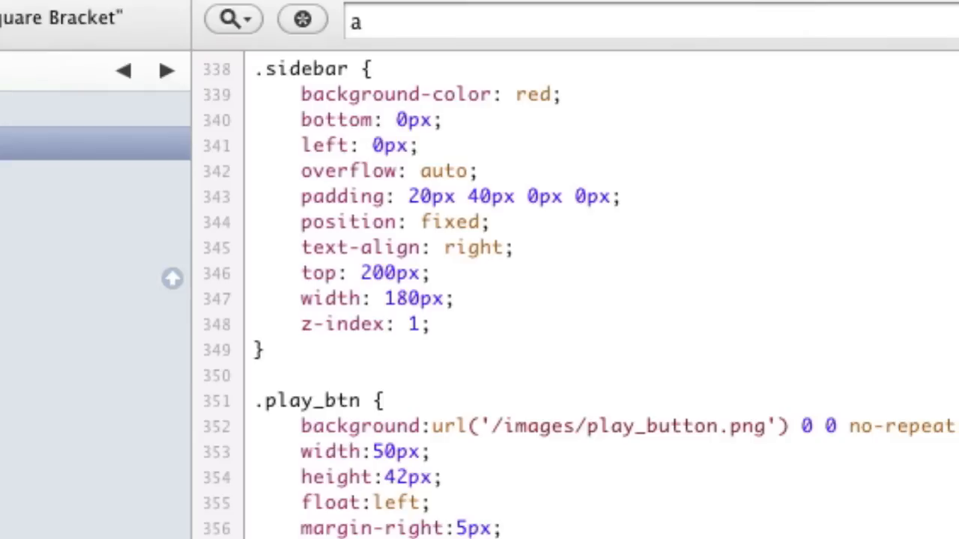
scroll(down, 3)
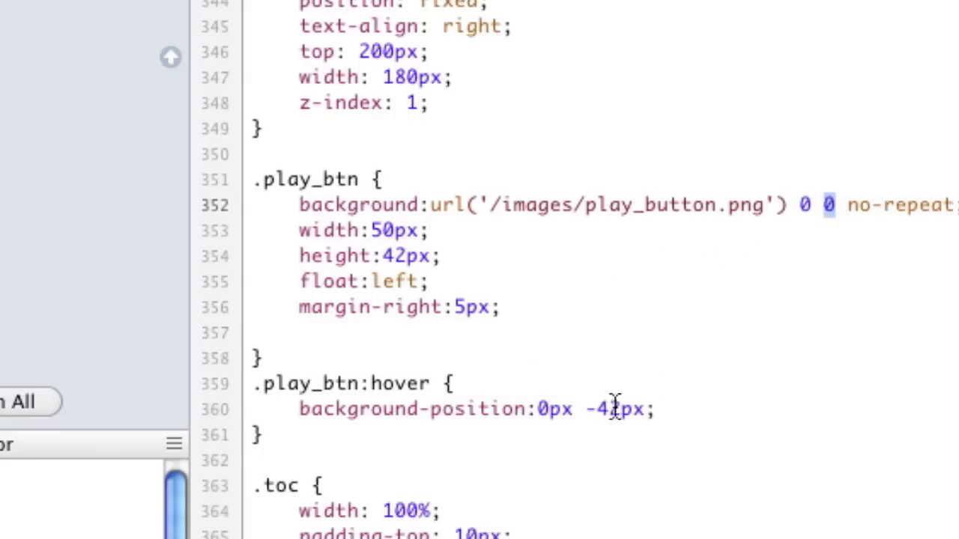
double_click(606, 409)
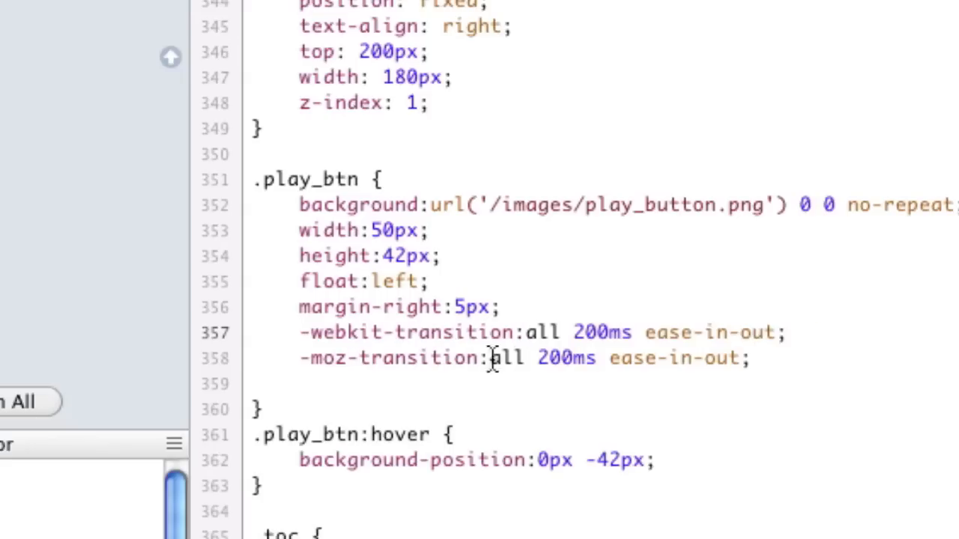
Set the -webkit- and -moz-transition values to all 200ms ease-in-out and select both declarations.
double_click(542, 333)
text(backgrou)
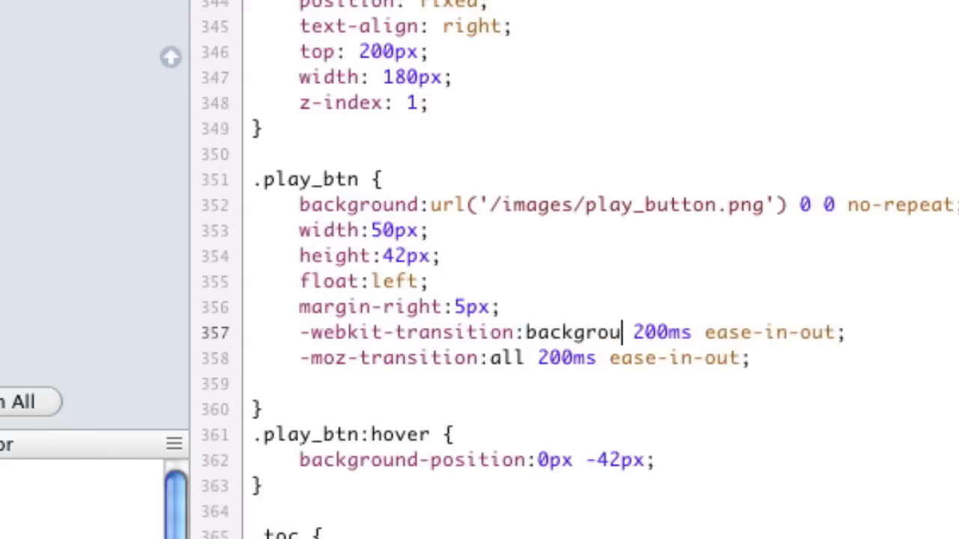
key(Backspace)
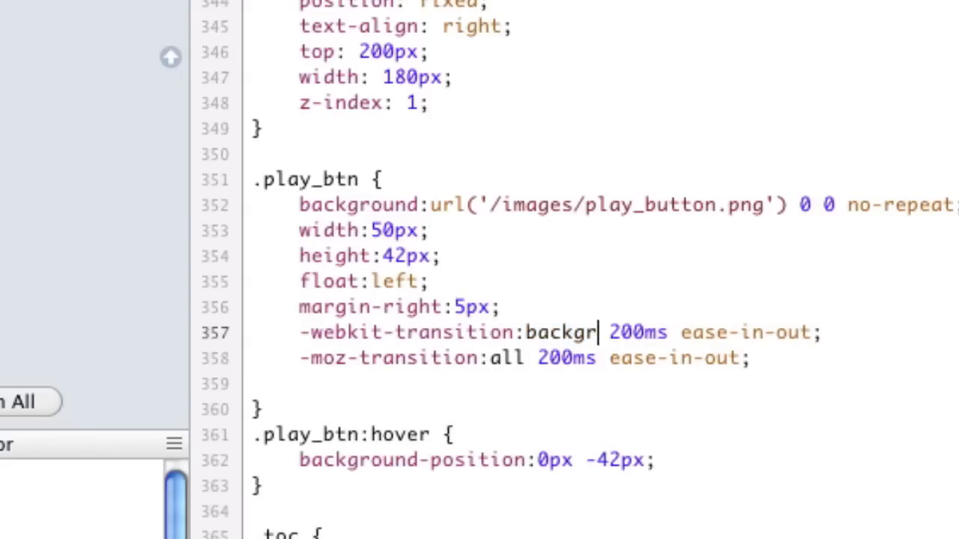
text(all)
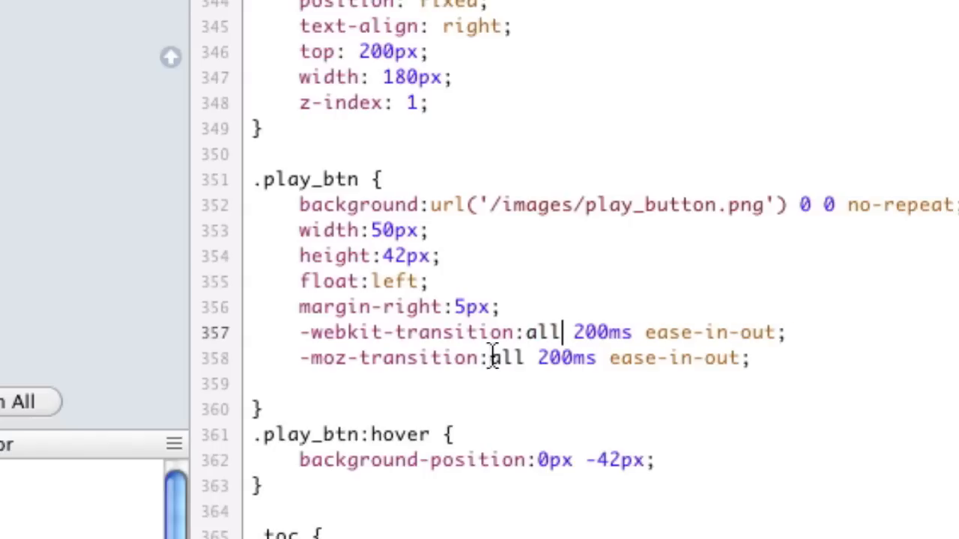
double_click(601, 333)
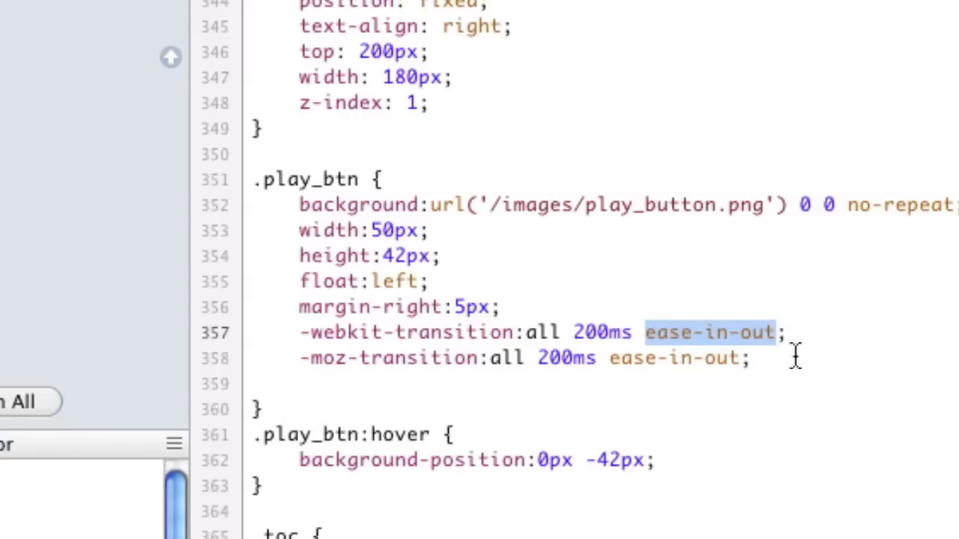
drag(779, 332, 277, 358)
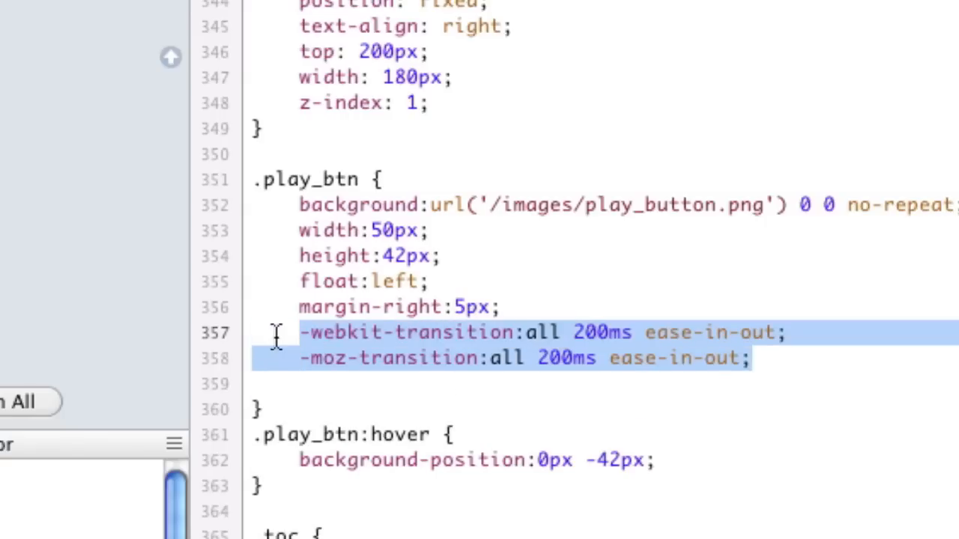
mouse_move(533, 351)
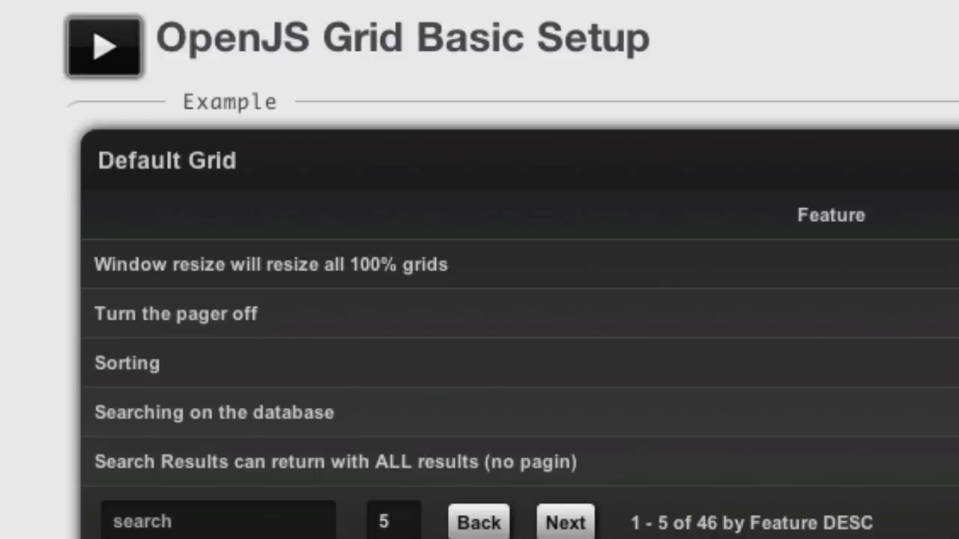
scroll(down, 3)
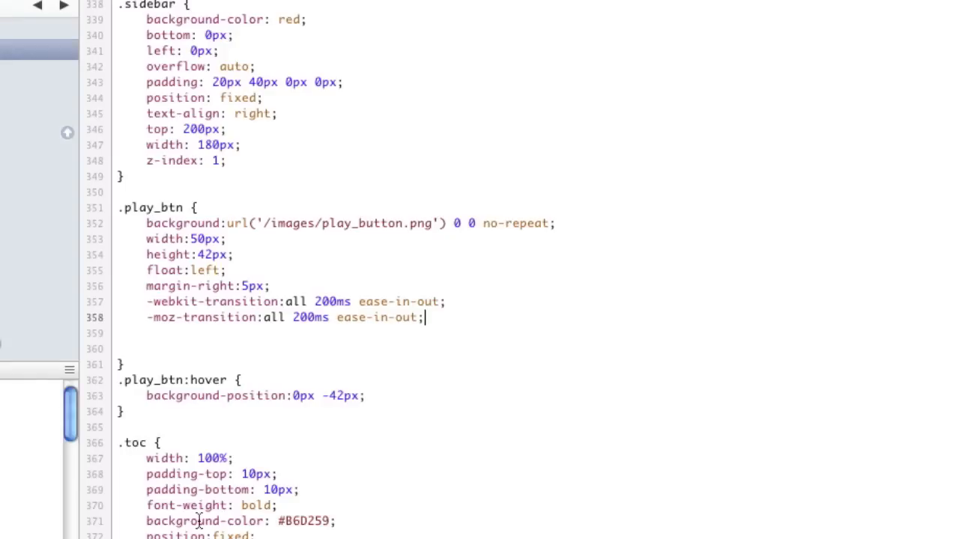
Scroll up through the stylesheet and select the prettify() call to reach its definition.
click(227, 269)
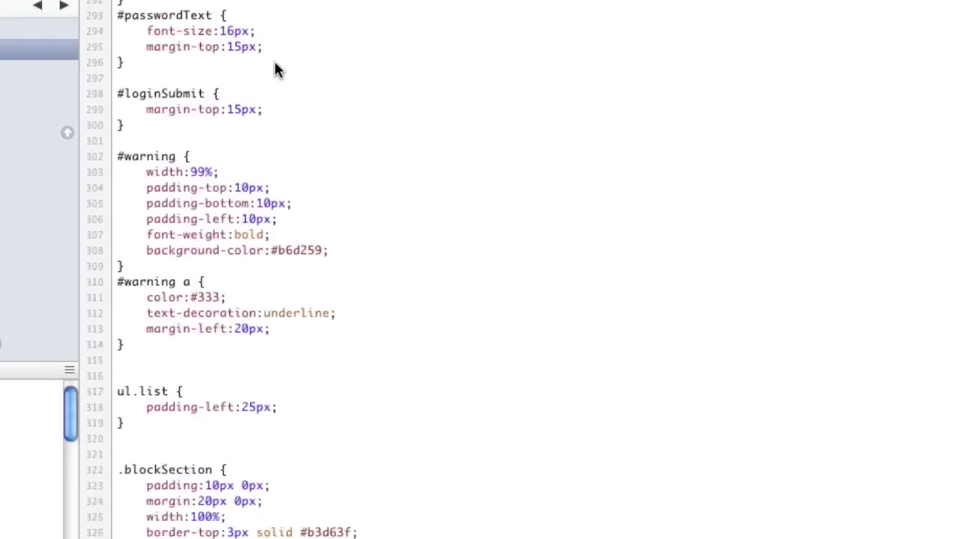
scroll(up, 3)
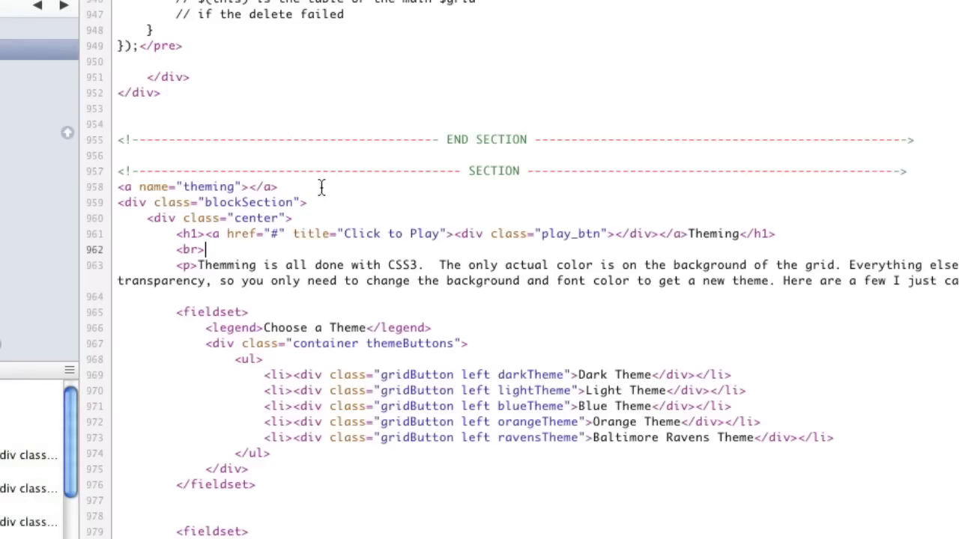
scroll(up, 3)
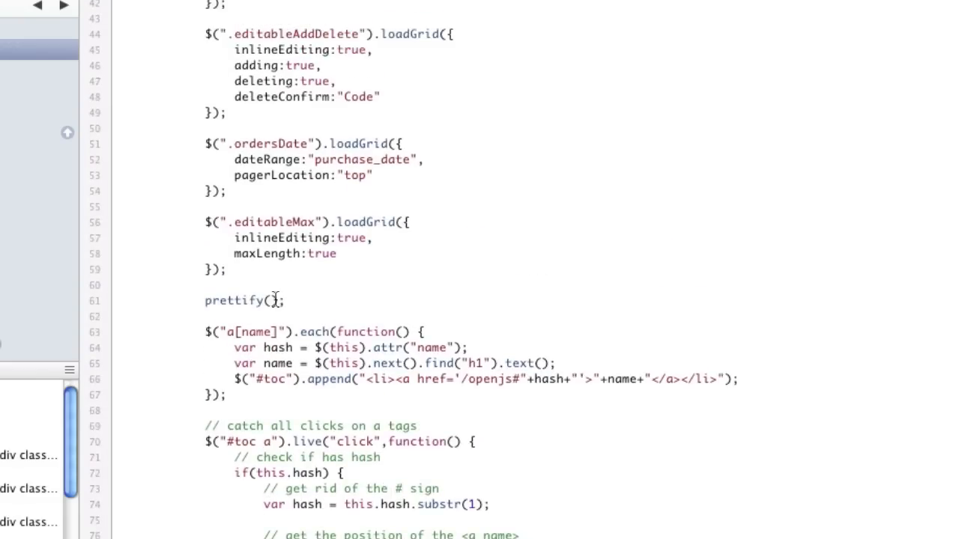
double_click(233, 299)
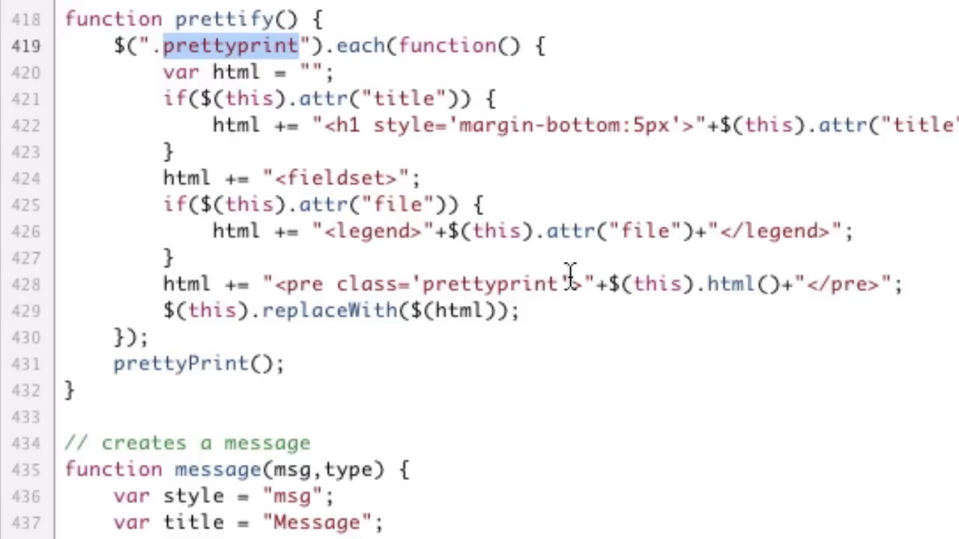
Inspect a code example and expand its pre.prettyprint node inside the generated fieldset.
right_click(262, 417)
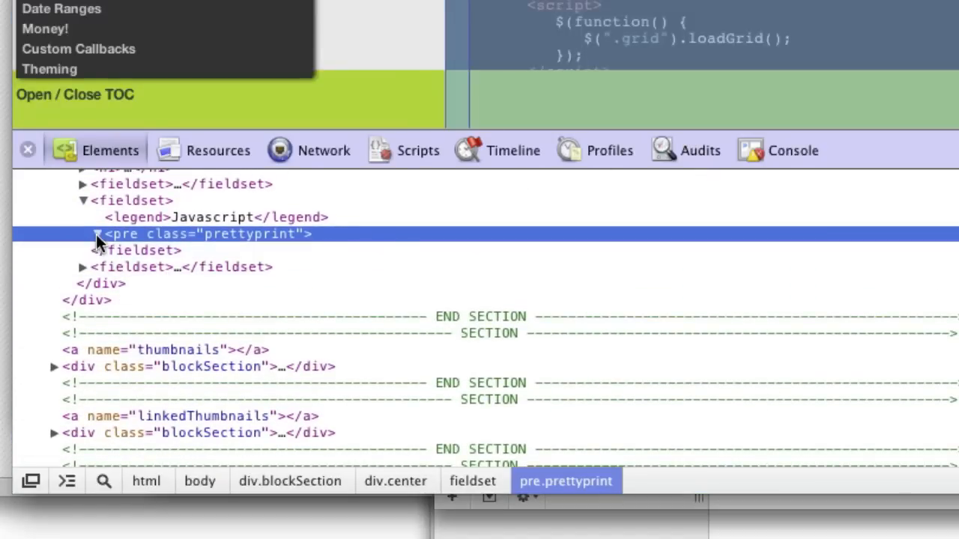
click(96, 234)
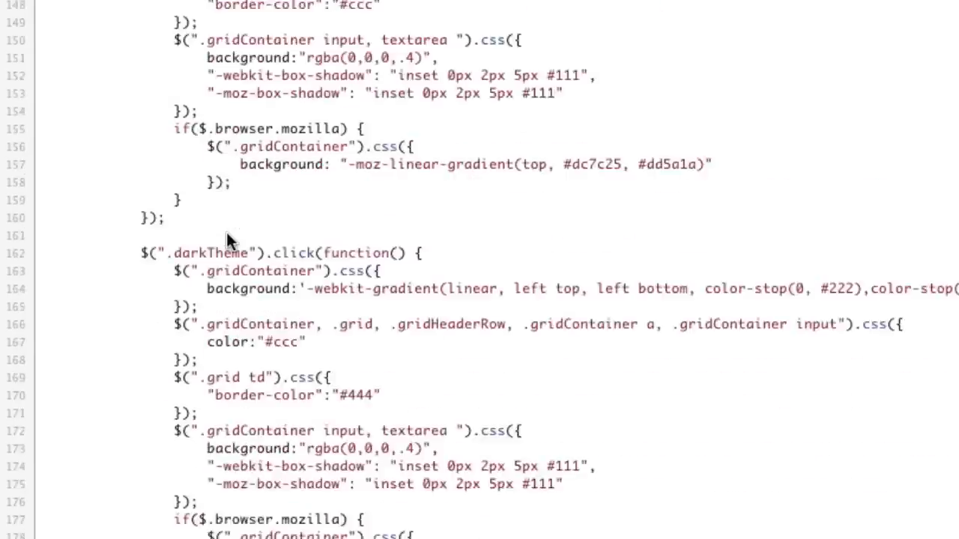
scroll(down, 3)
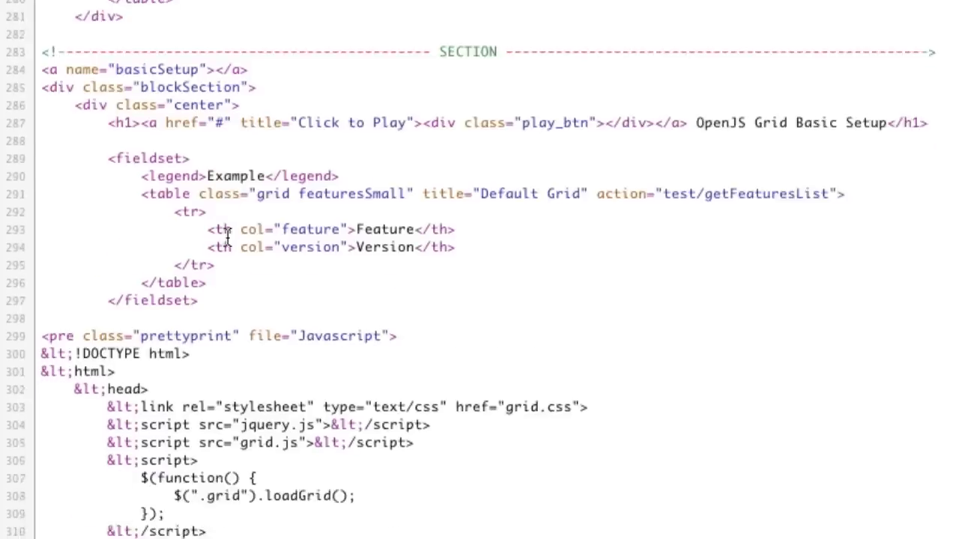
scroll(down, 3)
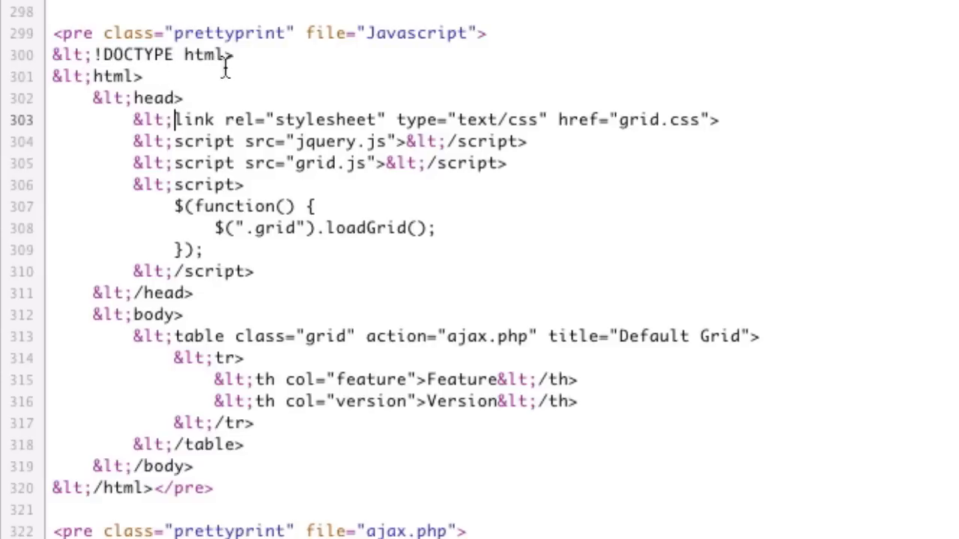
double_click(69, 53)
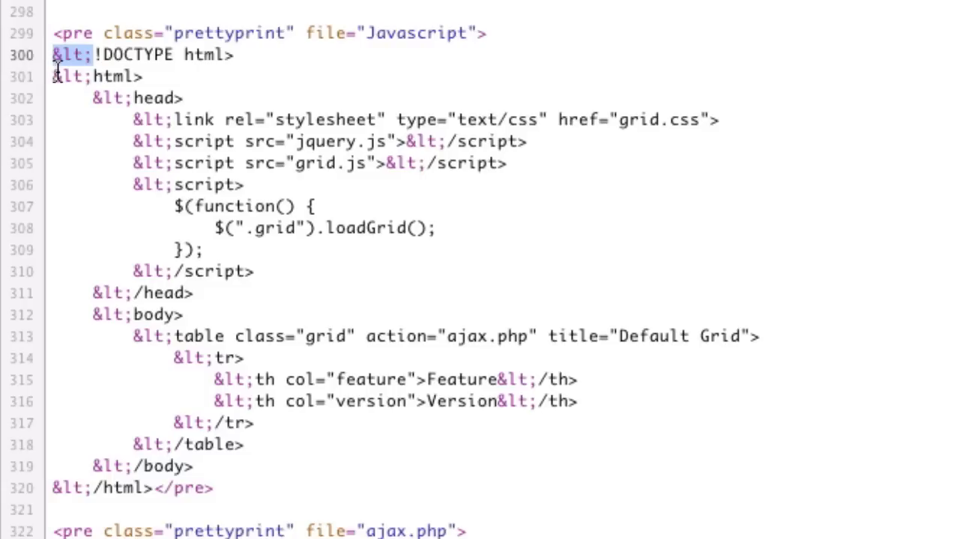
mouse_move(61, 75)
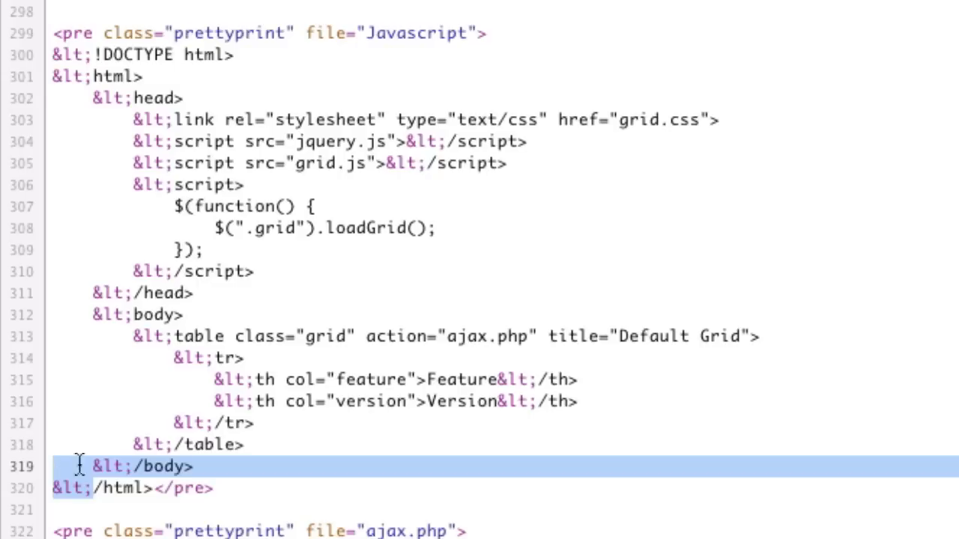
mouse_move(81, 63)
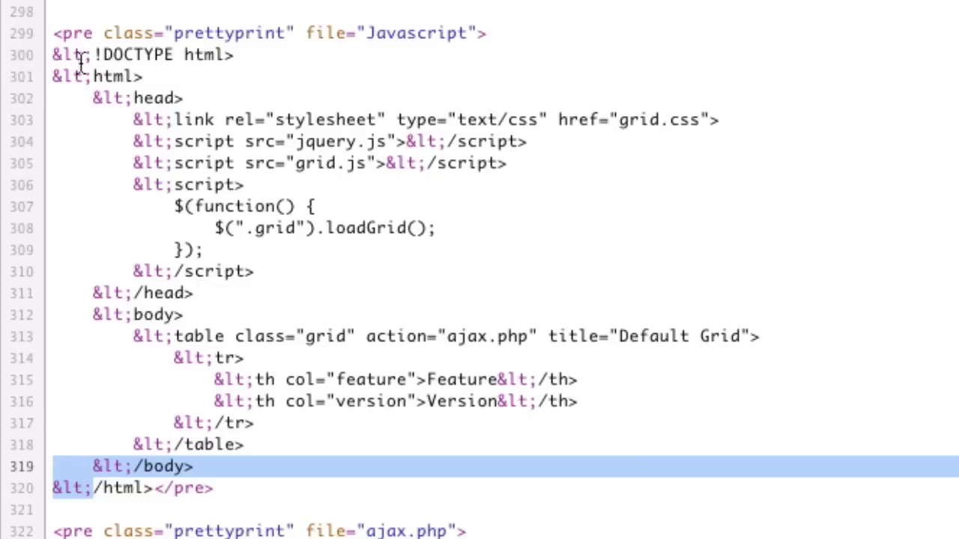
mouse_move(143, 168)
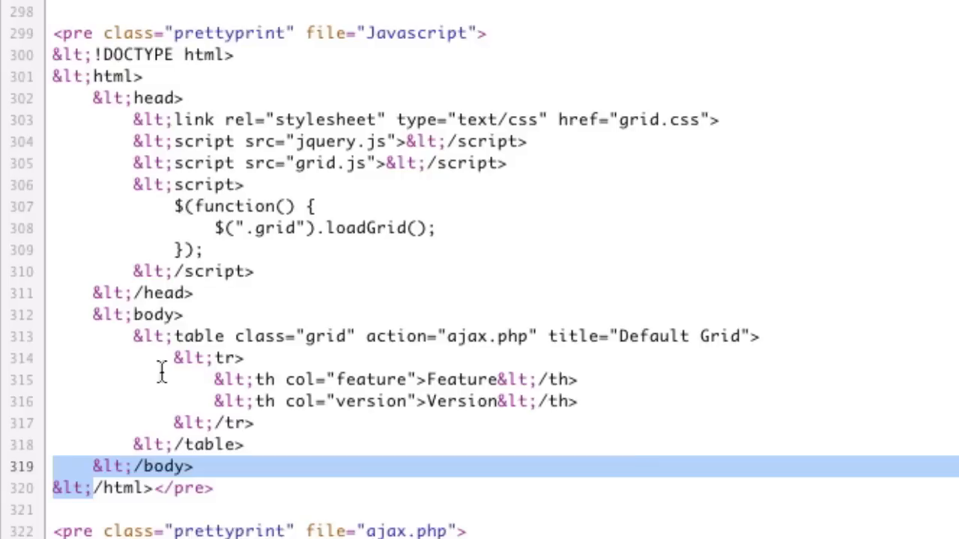
mouse_move(157, 416)
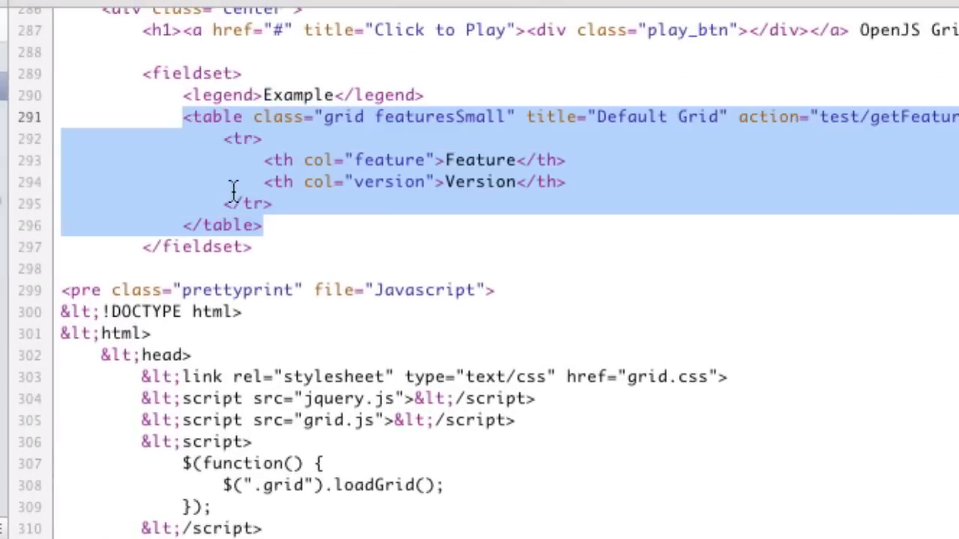
Escape every < of the pasted featuresSmall table as &lt; and set its action to ajax.php.
scroll(down, 3)
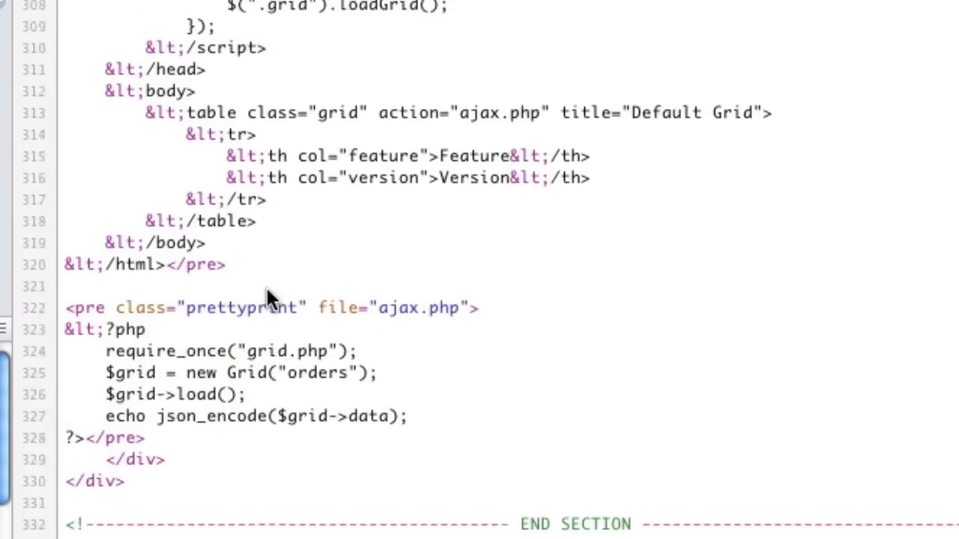
scroll(up, 3)
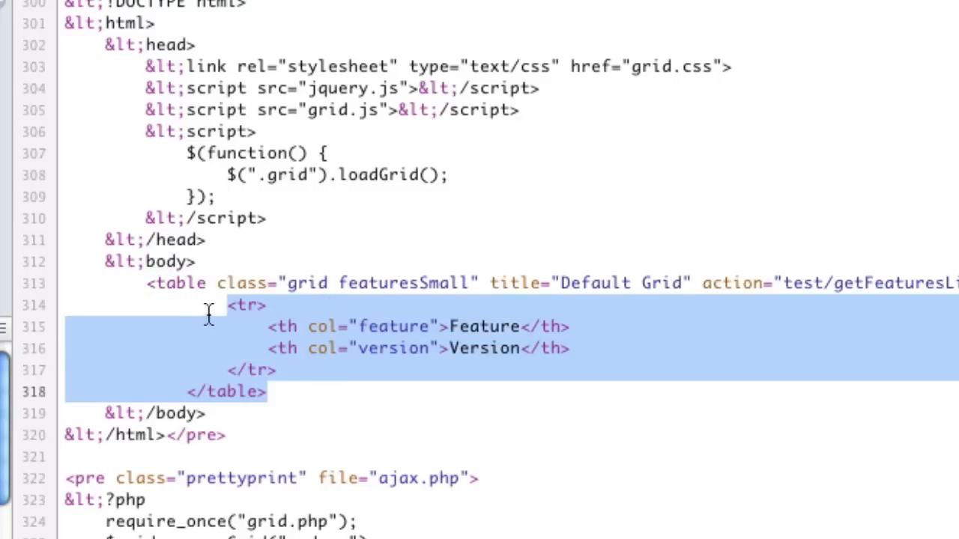
click(231, 391)
text(&lt;)
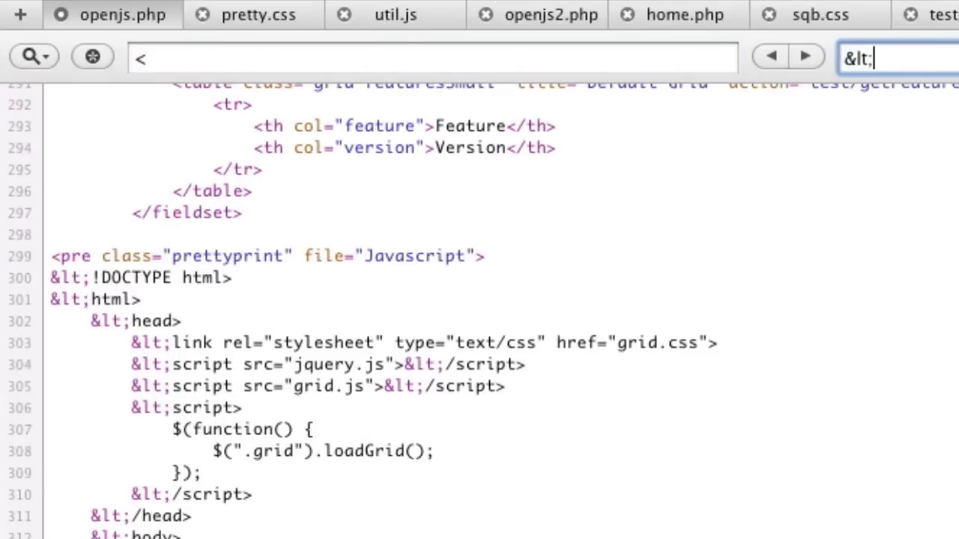
click(33, 57)
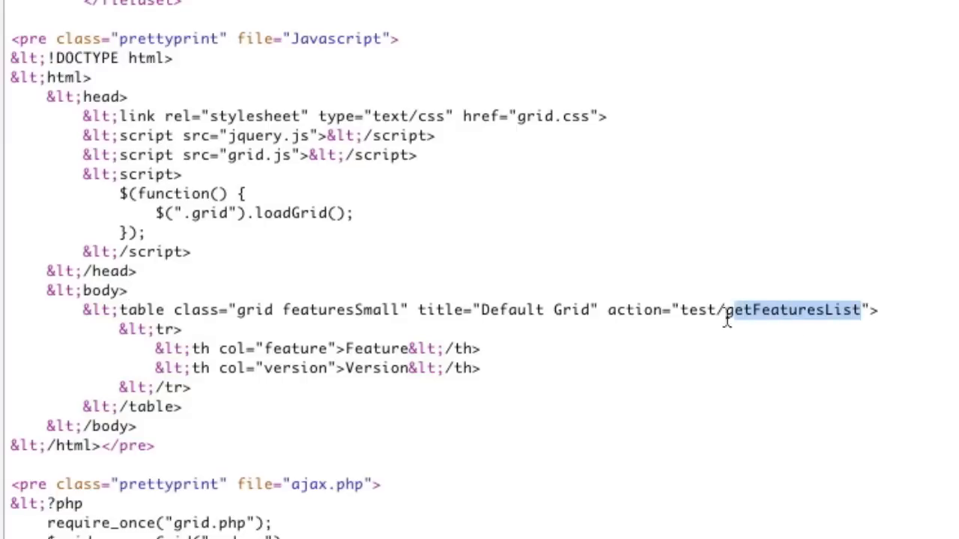
text(ajx)
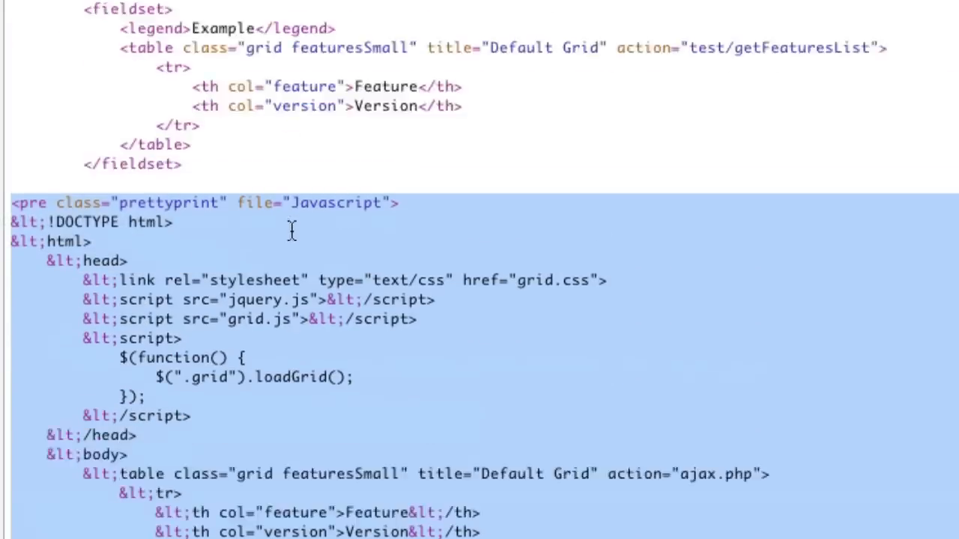
Review prettify() and add title="This is a title" to the Javascript prettyprint pre tag.
scroll(down, 3)
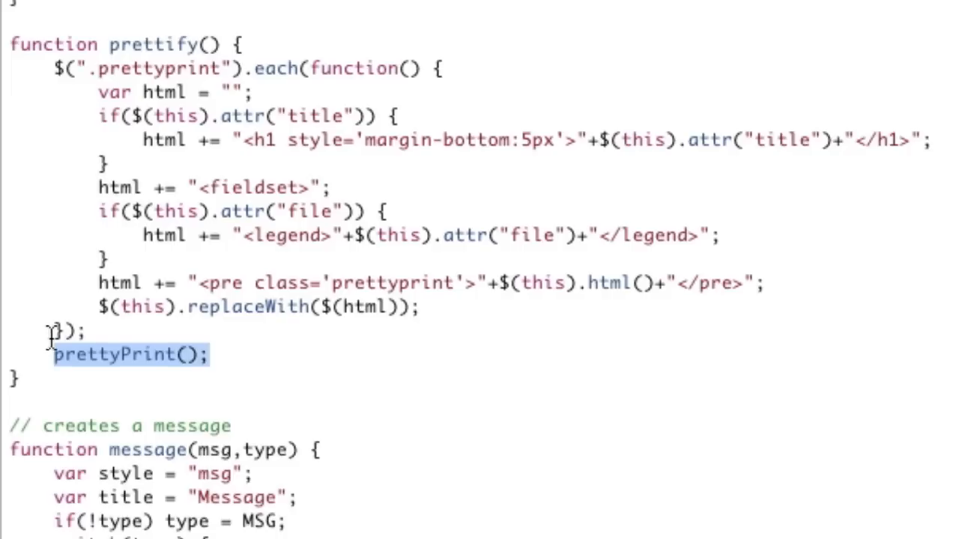
mouse_move(48, 338)
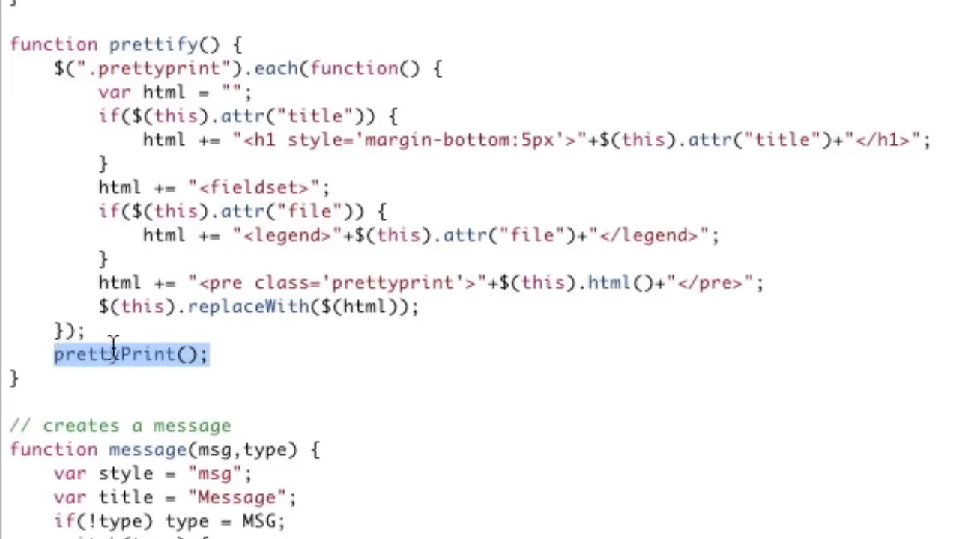
mouse_move(292, 266)
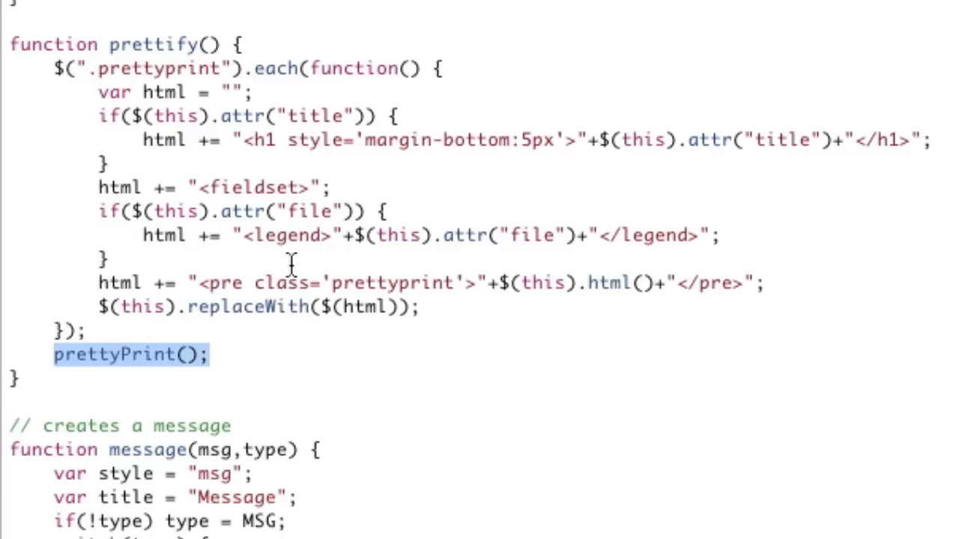
scroll(down, 3)
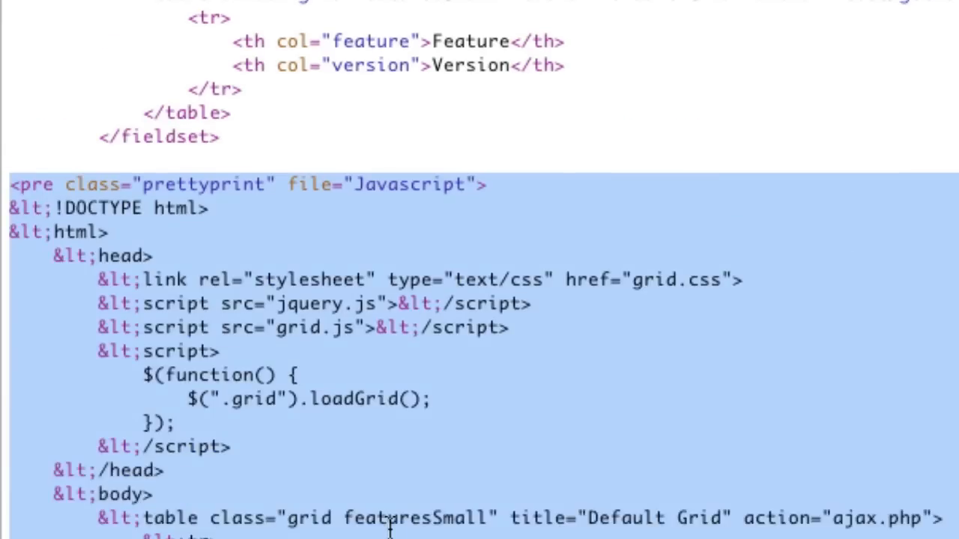
scroll(down, 3)
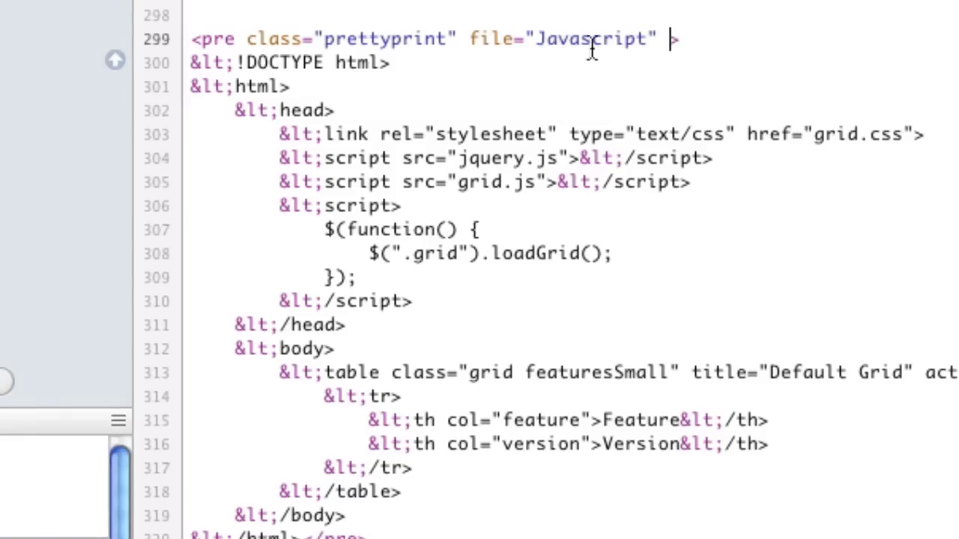
text(title="Th)
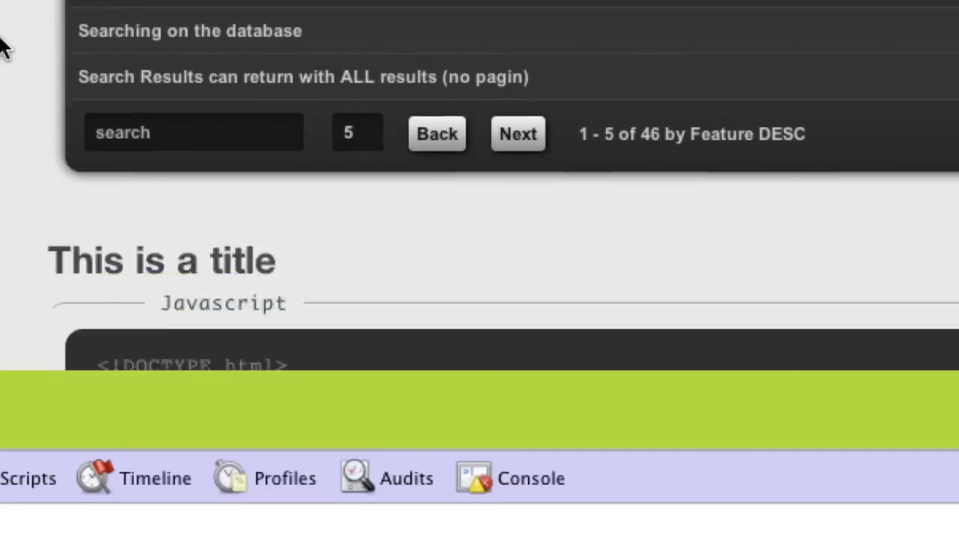
Scroll the reloaded docs page down to the Javascript example headed This is a title.
scroll(down, 3)
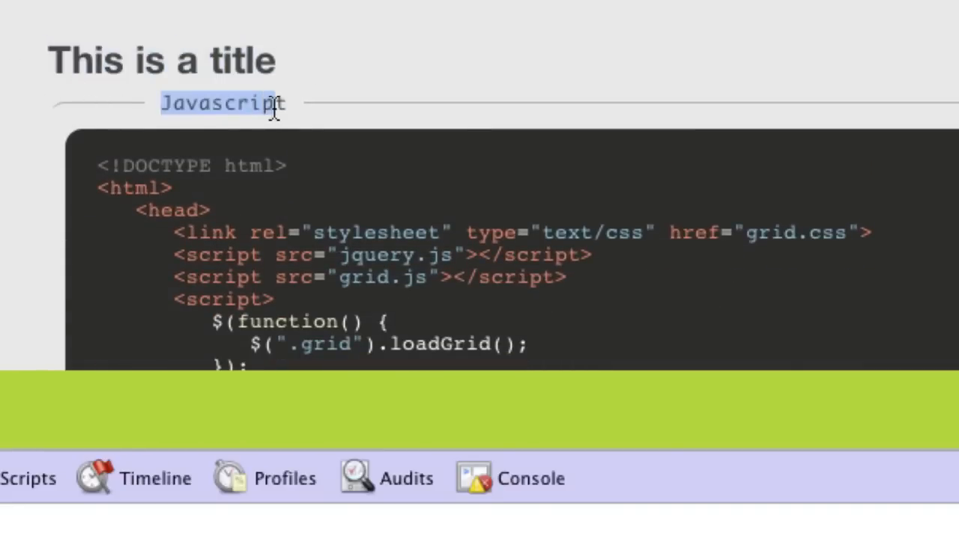
scroll(down, 3)
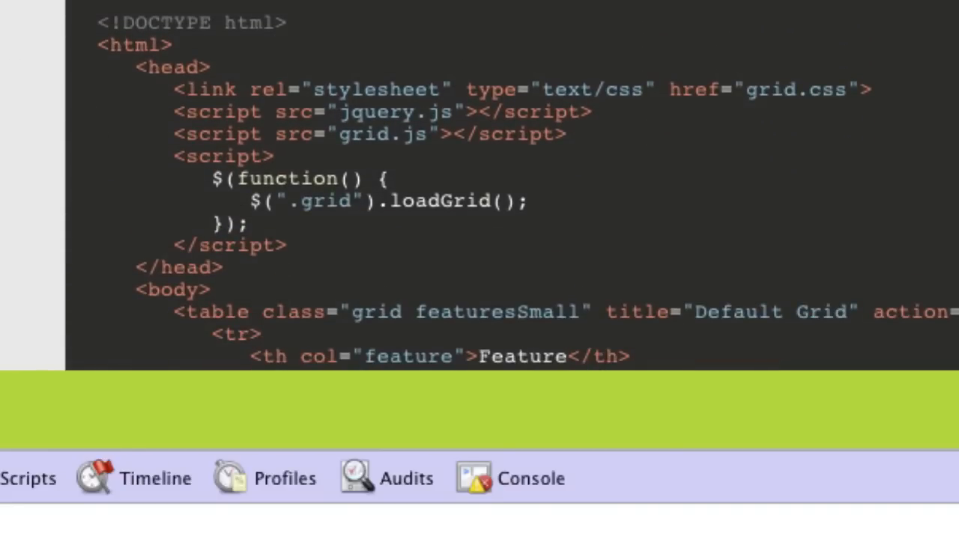
scroll(down, 3)
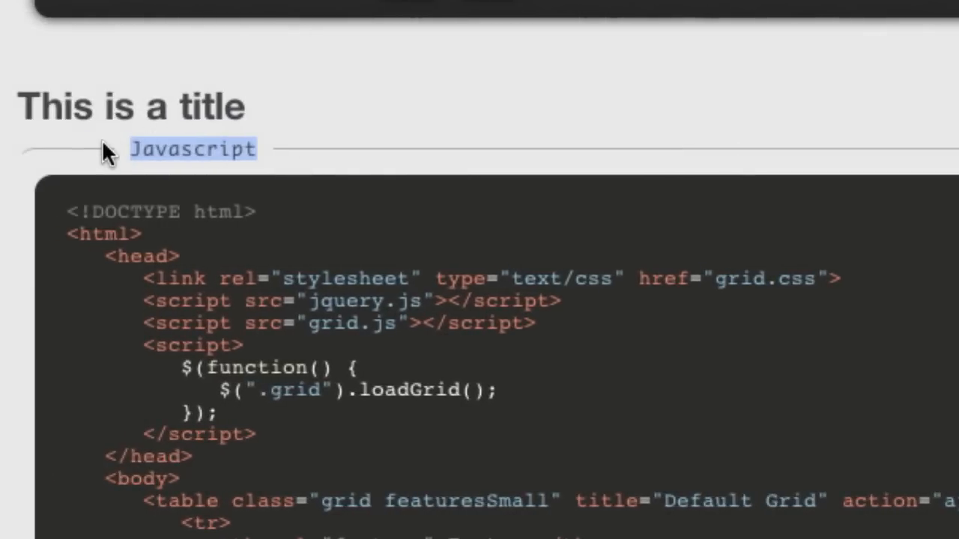
mouse_move(262, 165)
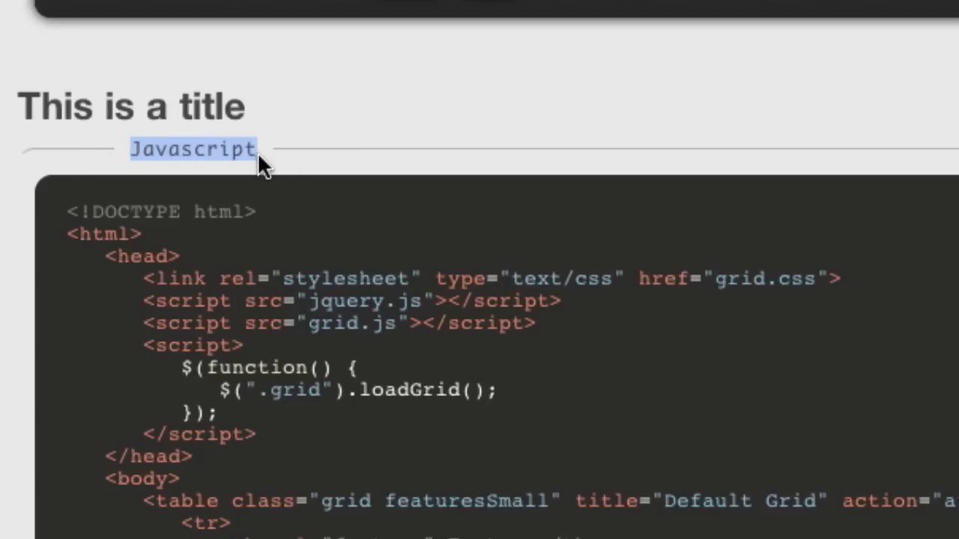
mouse_move(857, 117)
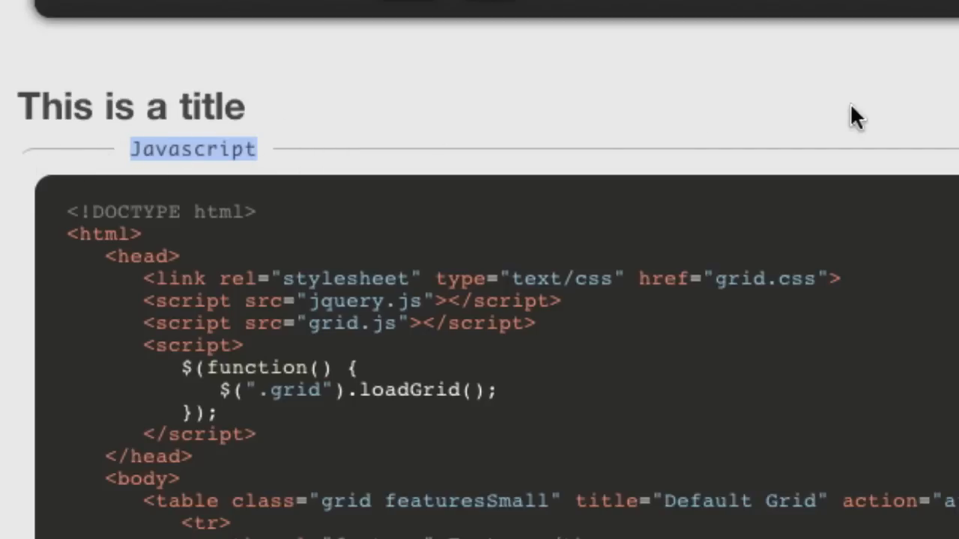
scroll(down, 3)
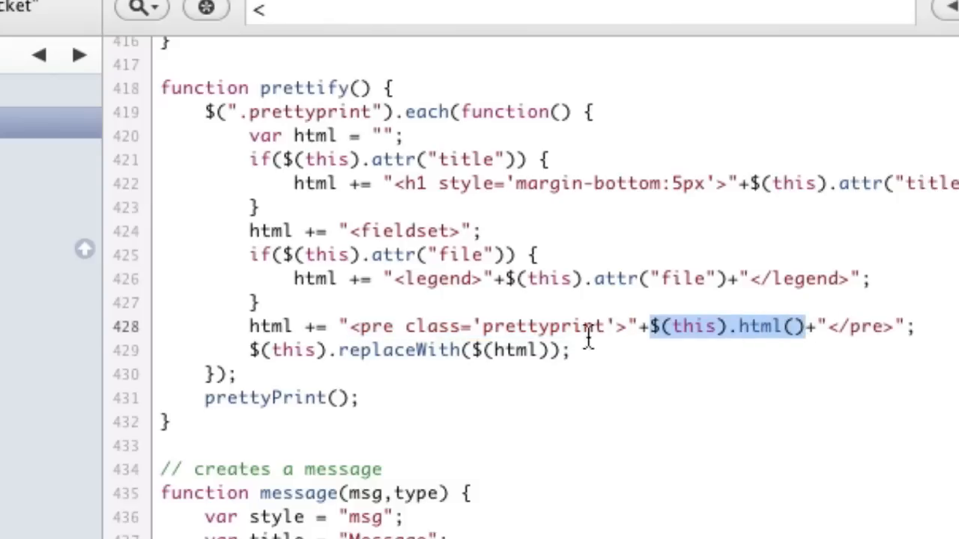
mouse_move(483, 350)
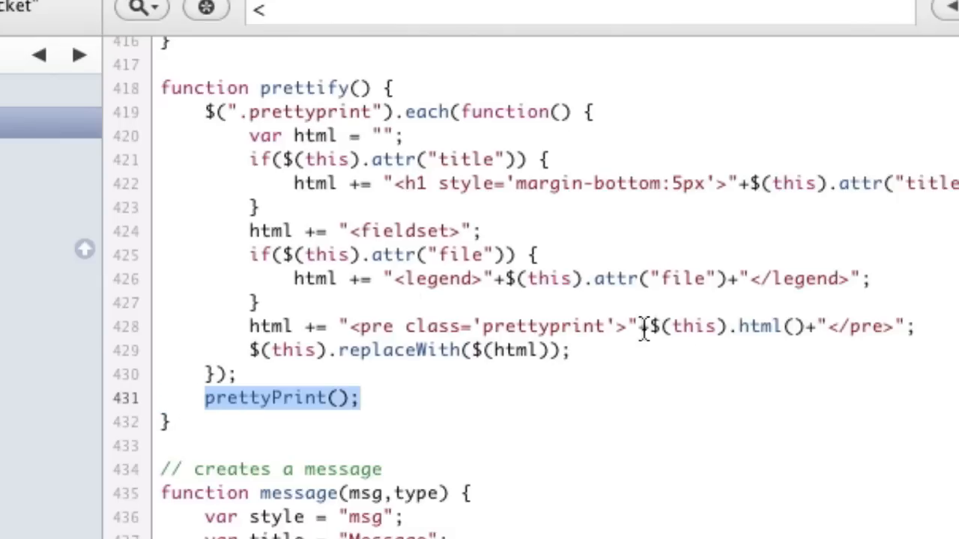
mouse_move(495, 337)
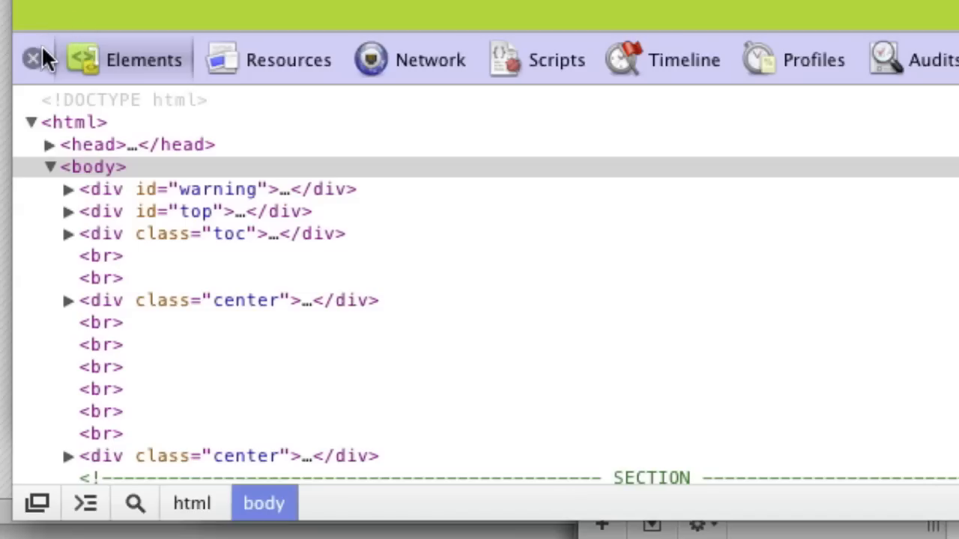
Close the Web Inspector and toggle the Open / Close TOC bar to show the grid sections.
click(33, 60)
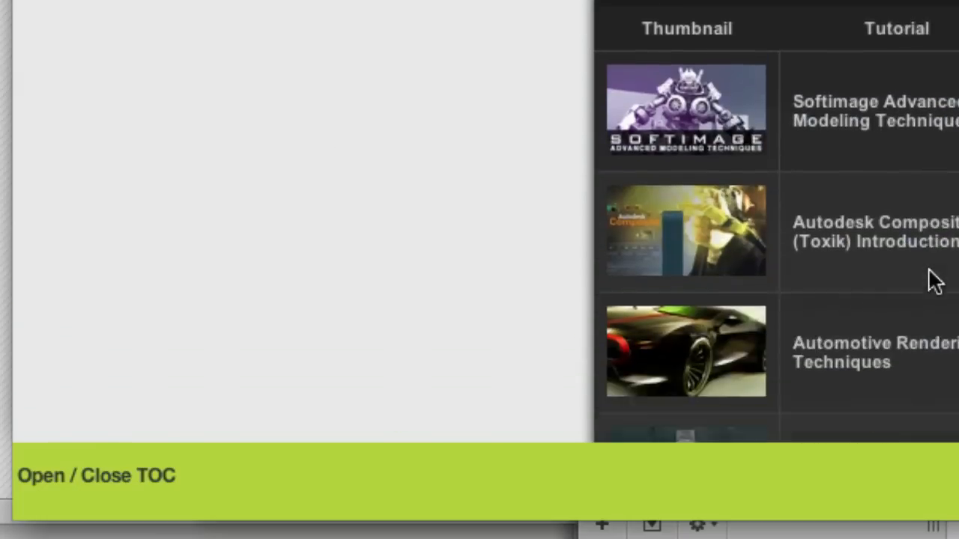
click(96, 475)
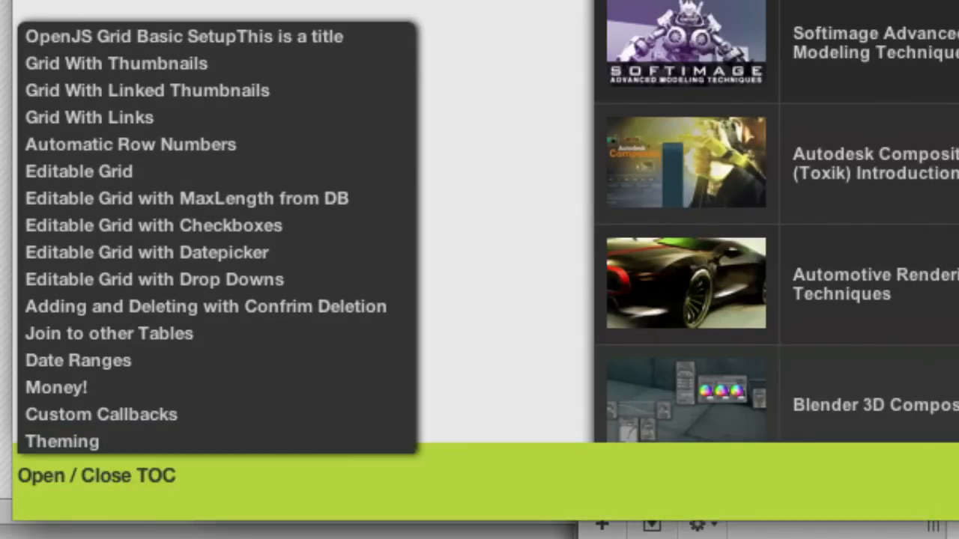
click(96, 475)
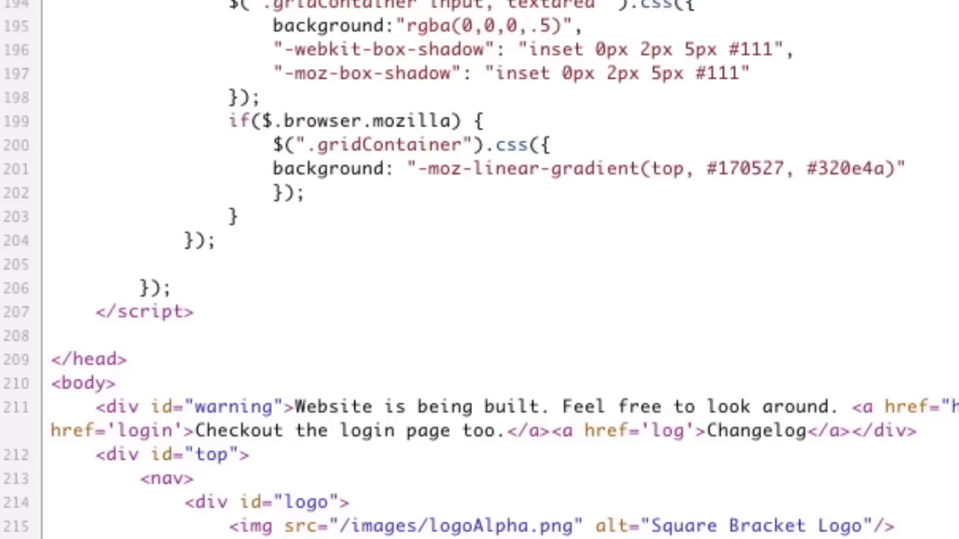
scroll(down, 3)
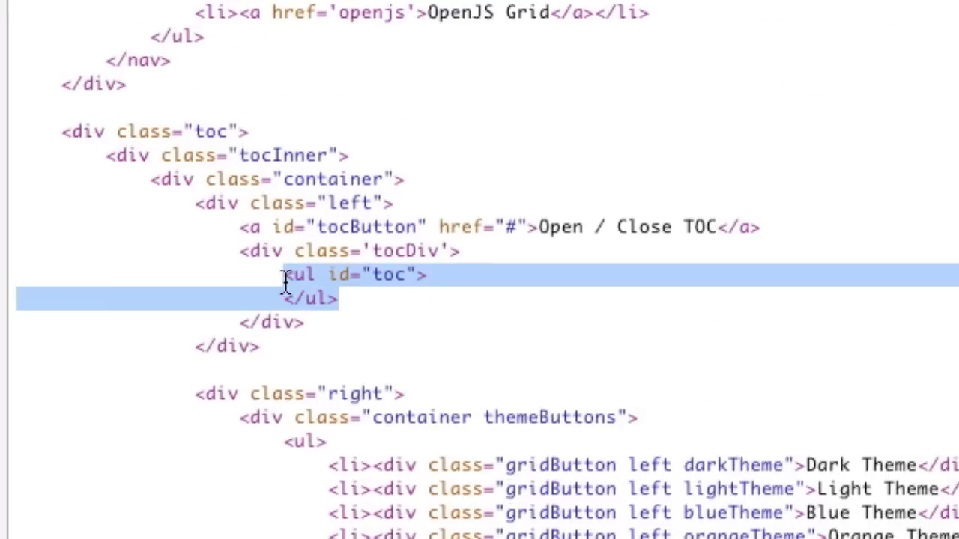
scroll(down, 3)
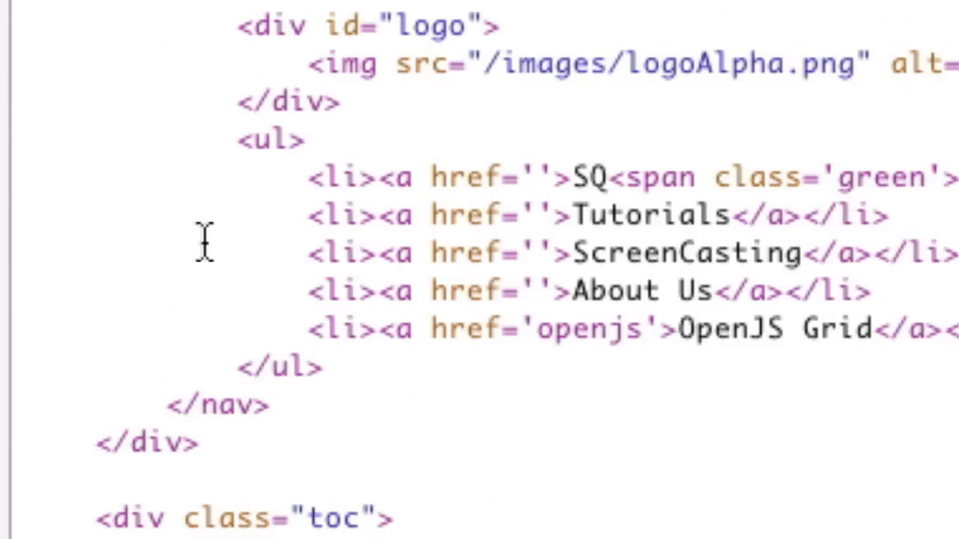
scroll(down, 3)
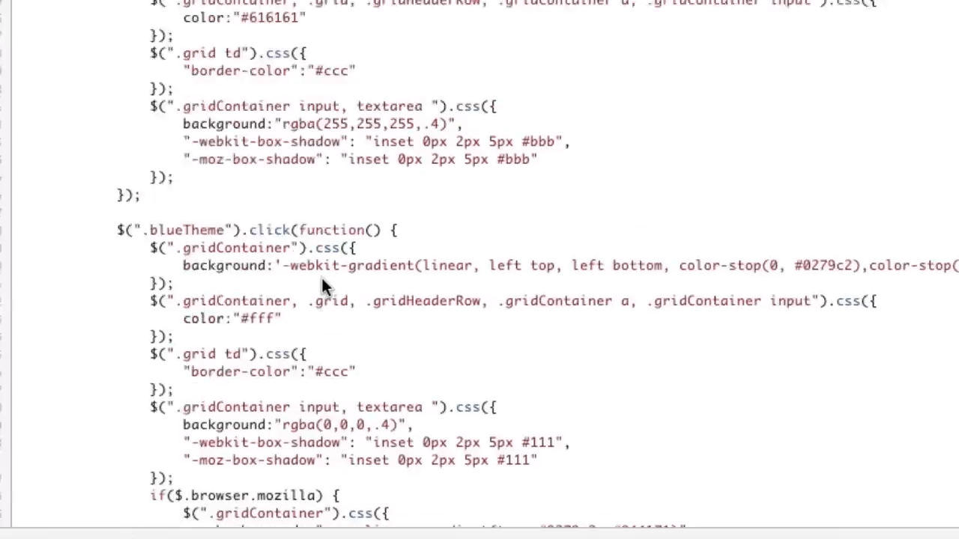
scroll(down, 3)
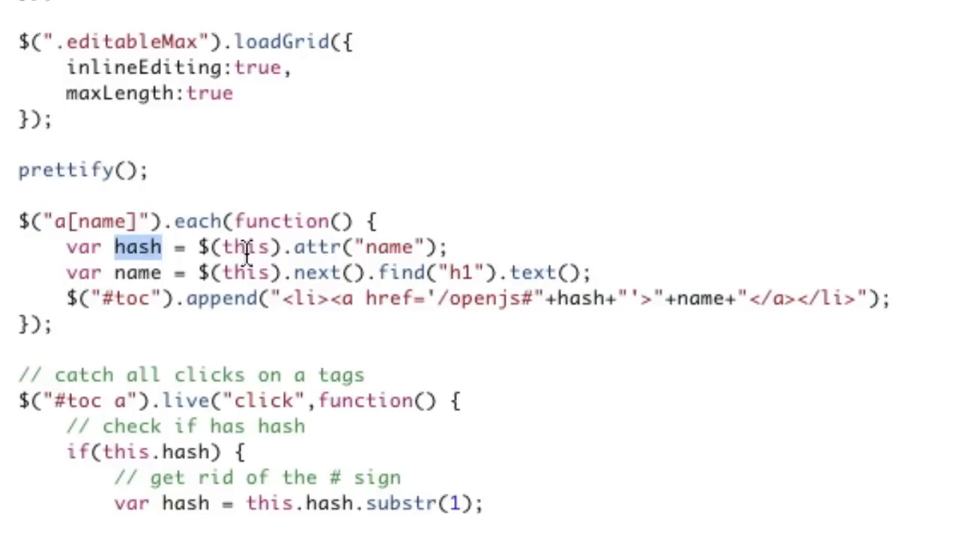
double_click(391, 247)
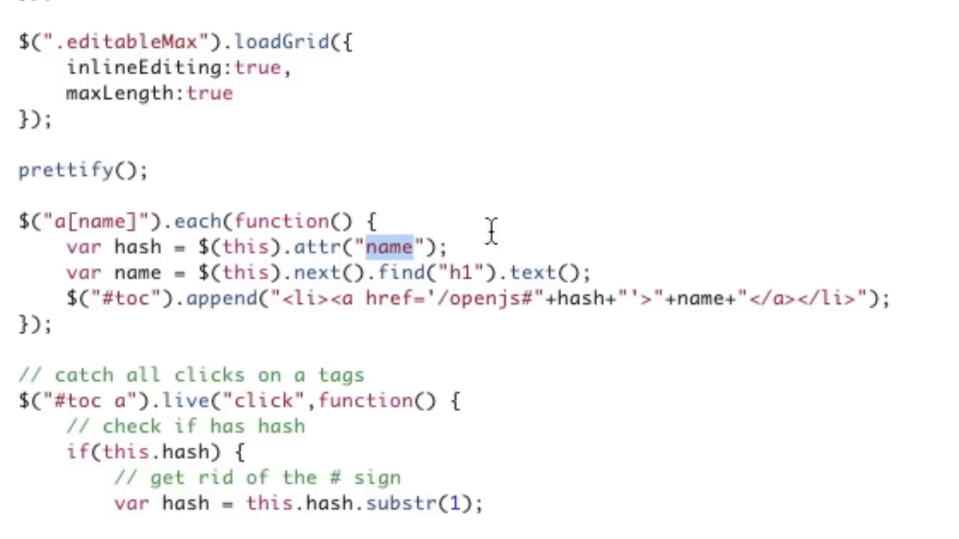
double_click(138, 271)
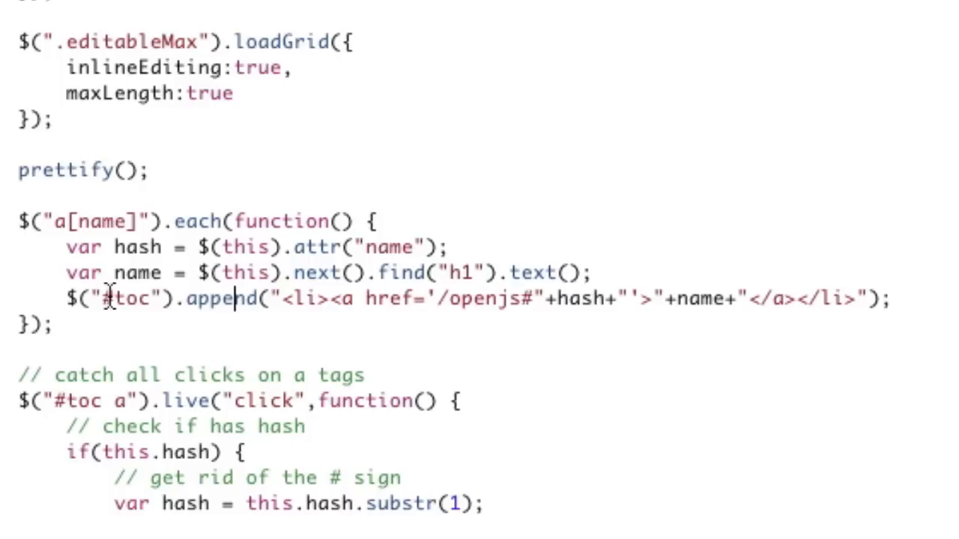
double_click(119, 298)
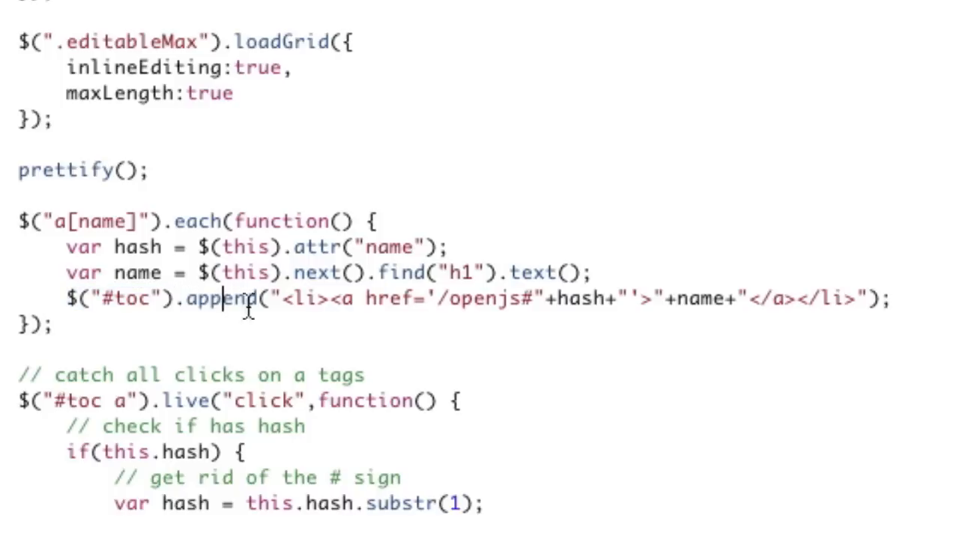
drag(283, 300, 502, 300)
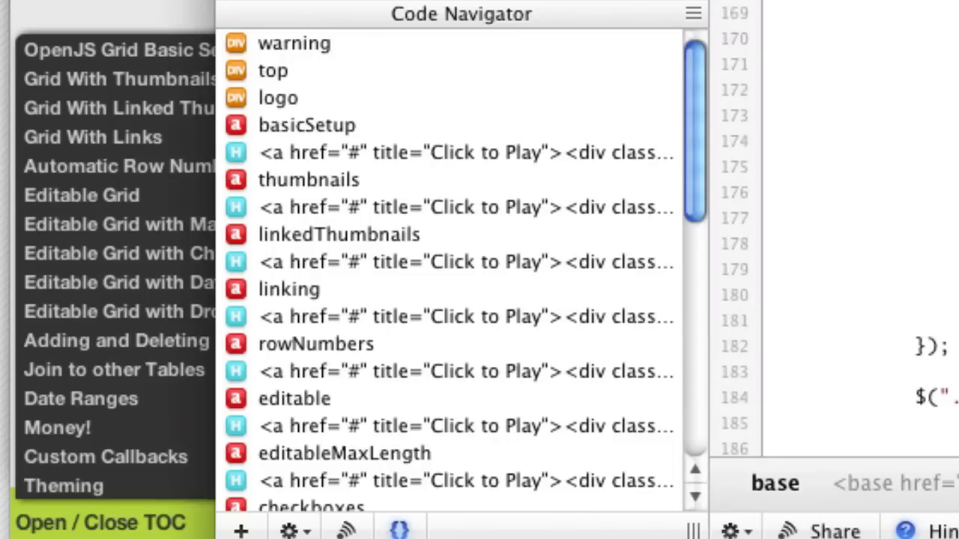
Copy the Basic Setup markup below itself and retype its heading as 'New Section'.
click(306, 124)
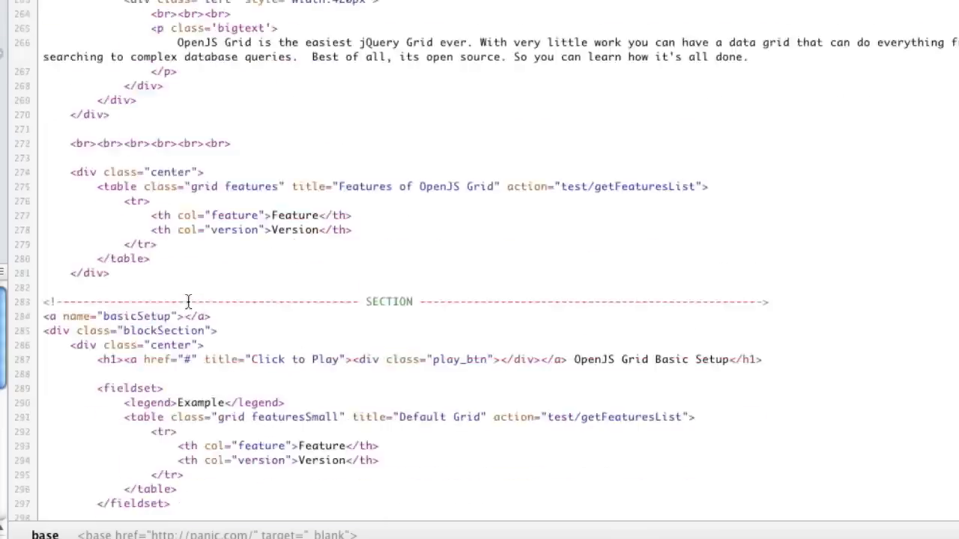
scroll(down, 3)
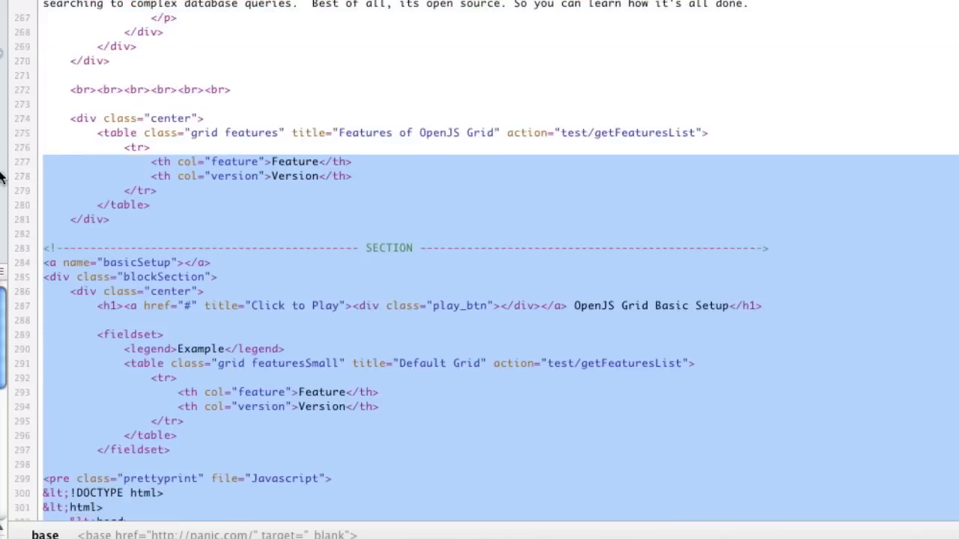
scroll(down, 3)
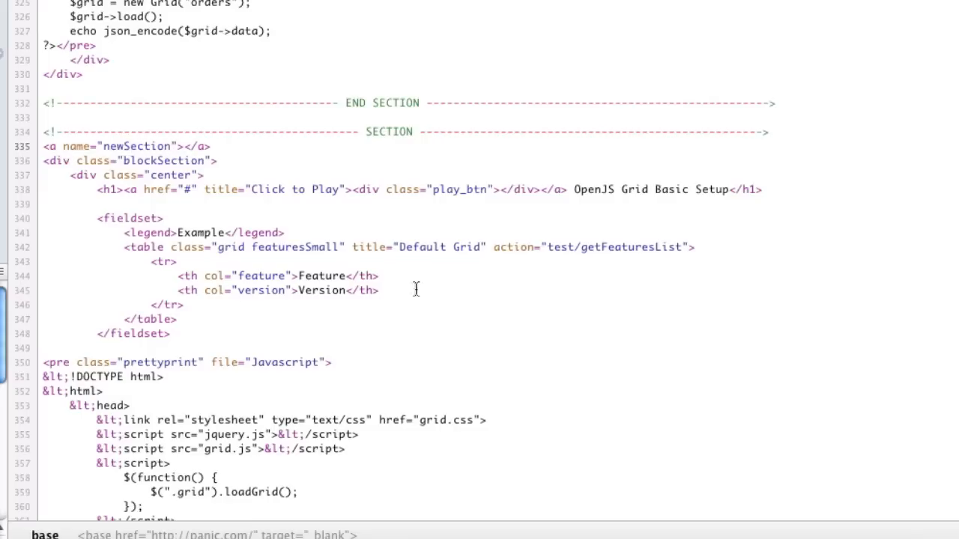
double_click(650, 189)
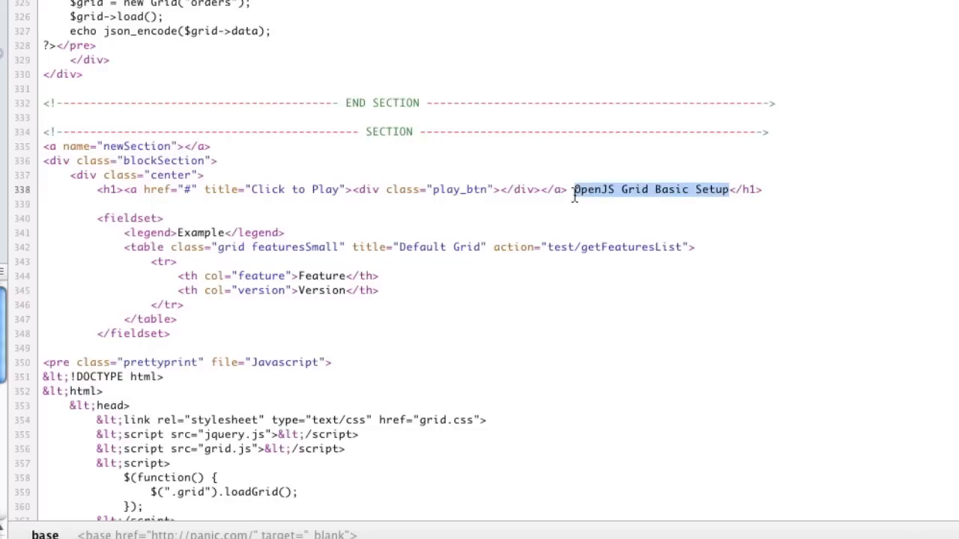
text(New Section)
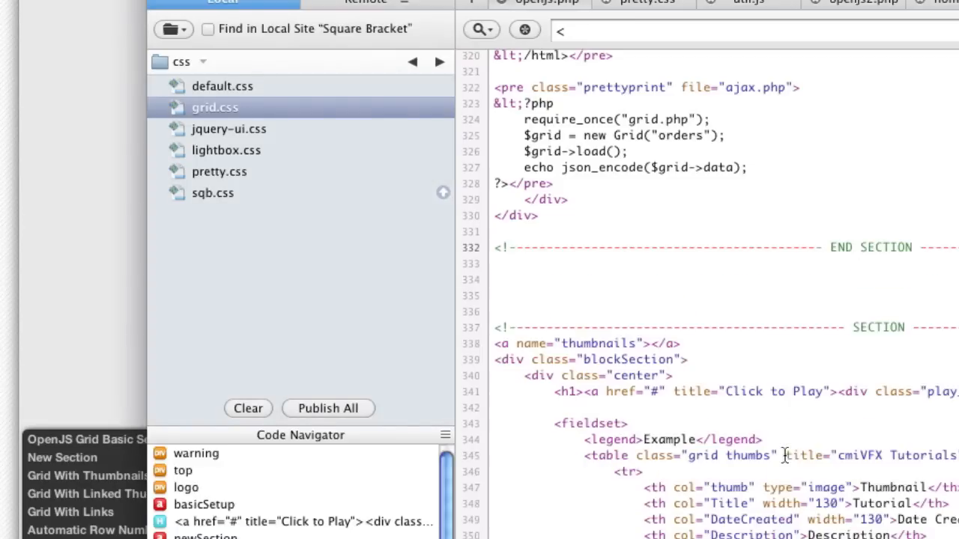
mouse_move(96, 440)
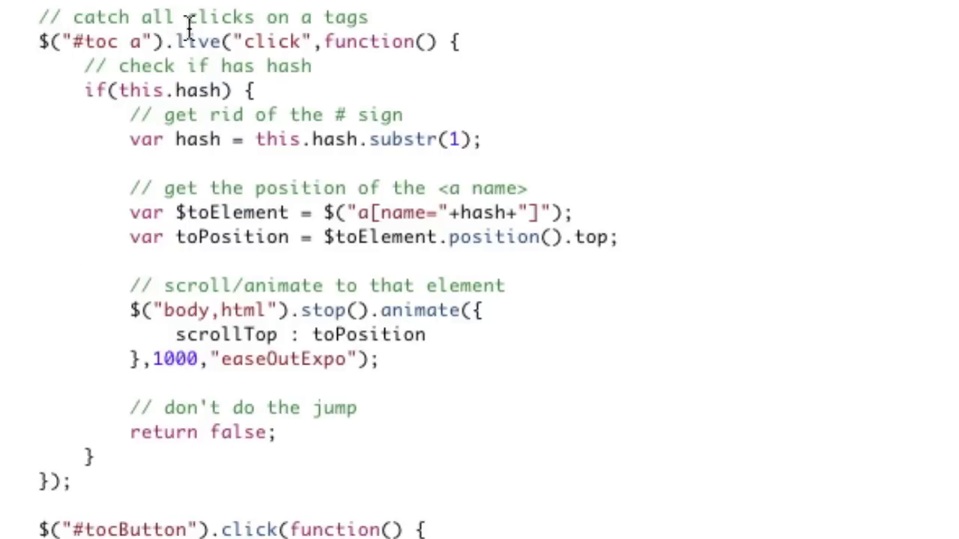
double_click(196, 42)
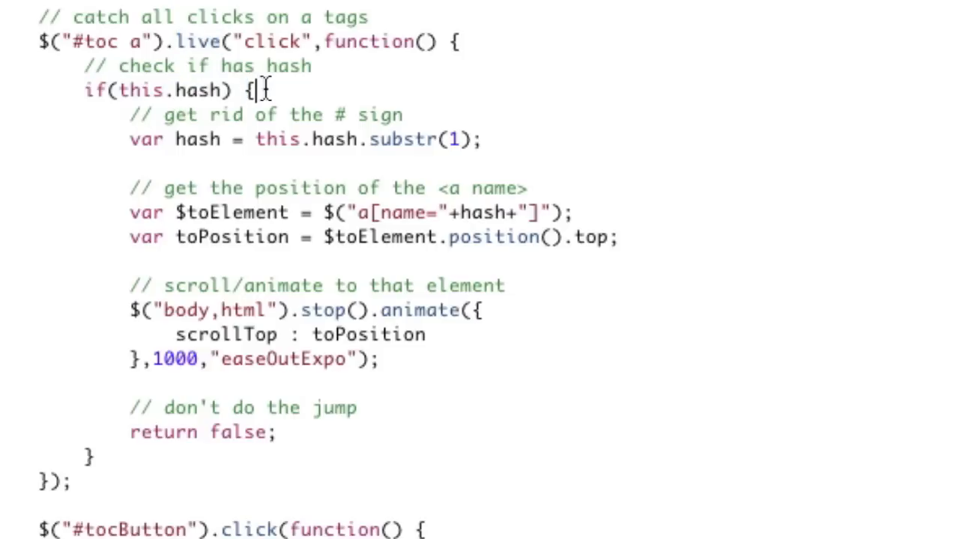
mouse_move(408, 142)
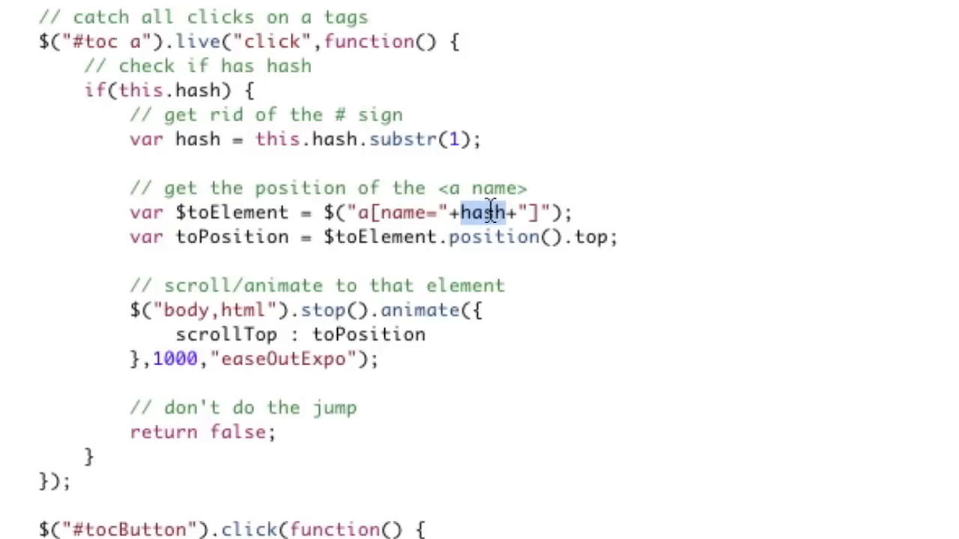
mouse_move(247, 237)
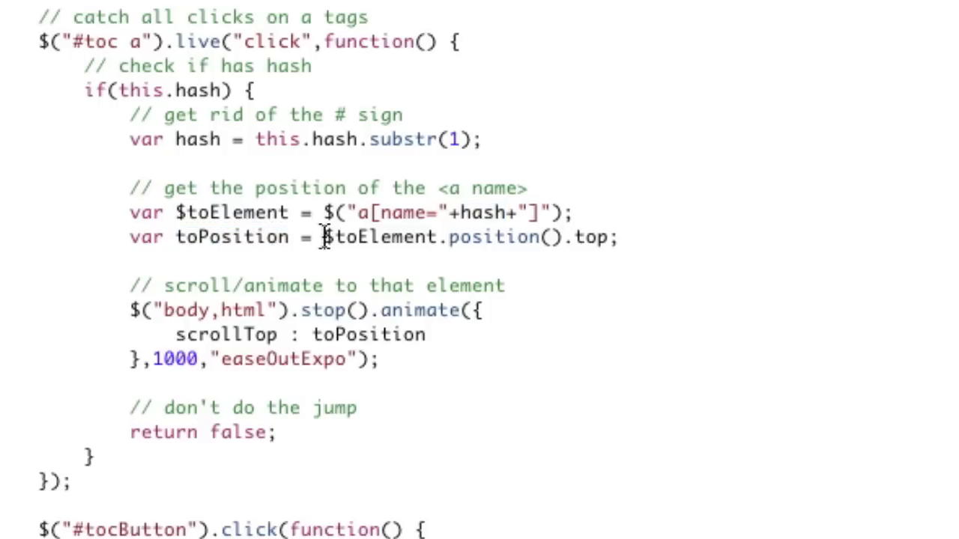
double_click(382, 236)
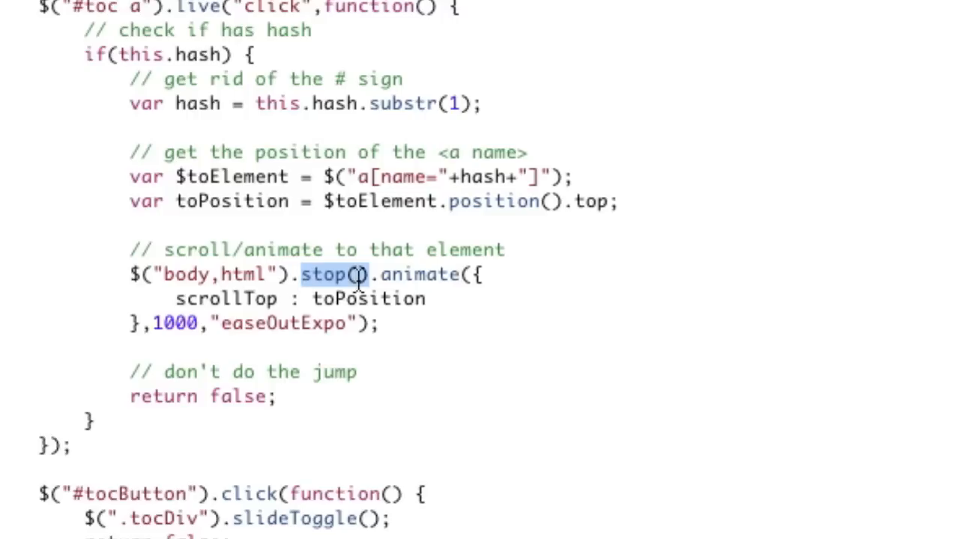
mouse_move(377, 276)
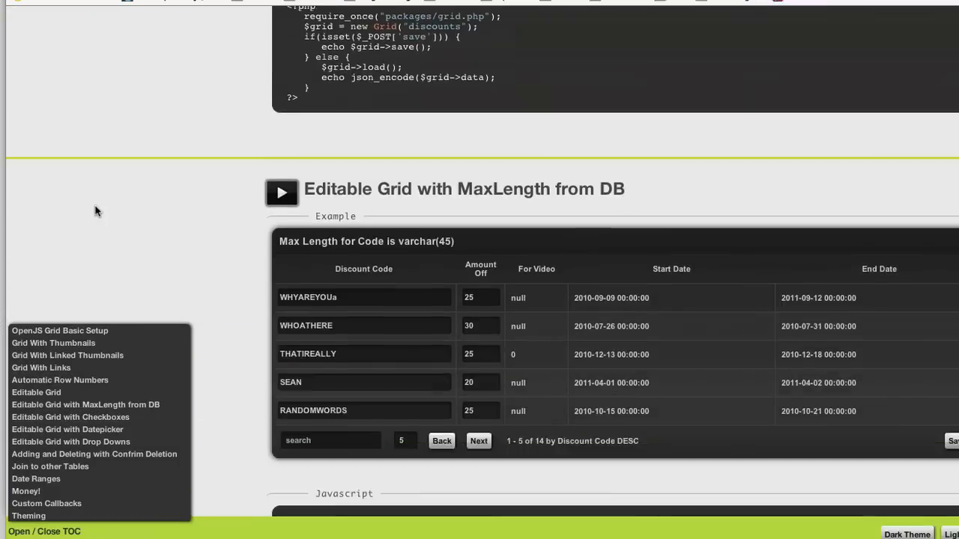
Jump to 'Adding and Deleting with Confirm Deletion' from the table of contents.
scroll(down, 3)
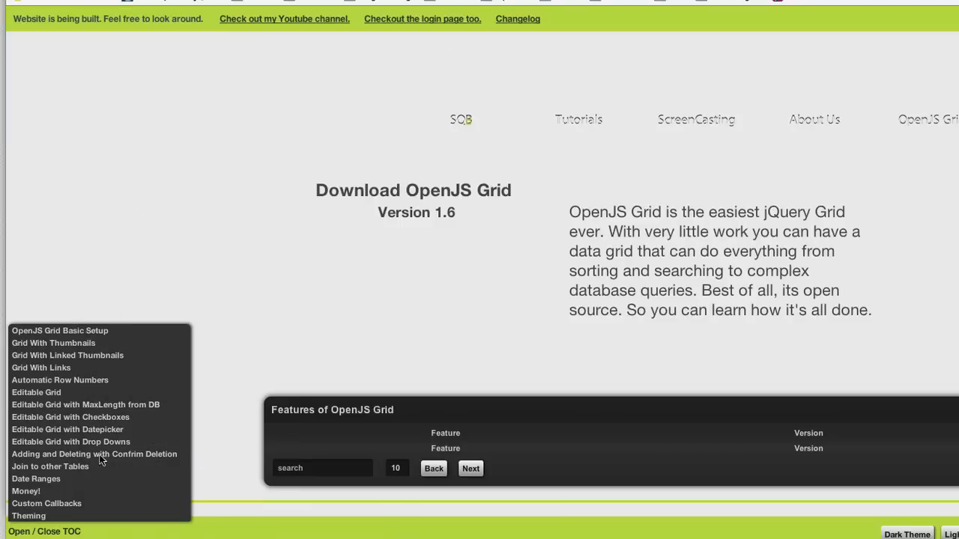
click(66, 429)
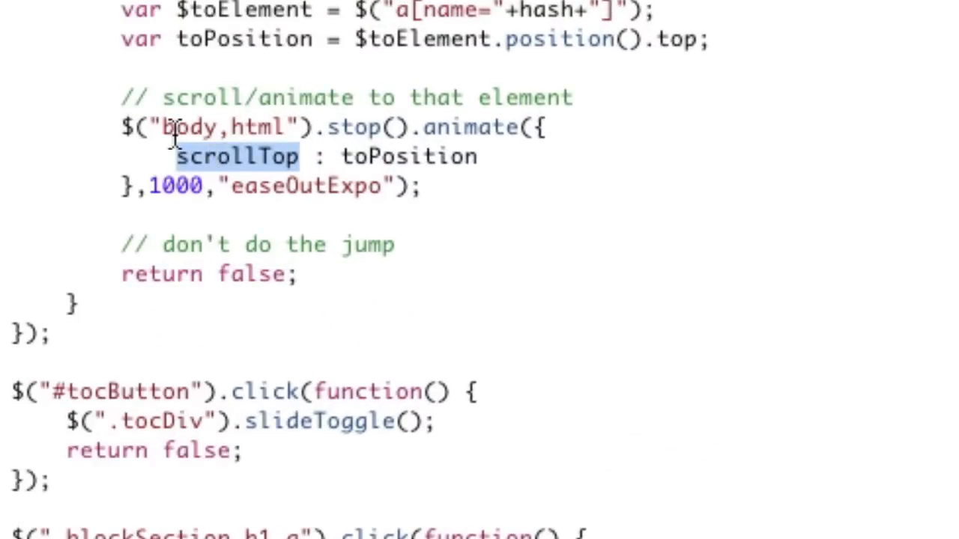
double_click(408, 157)
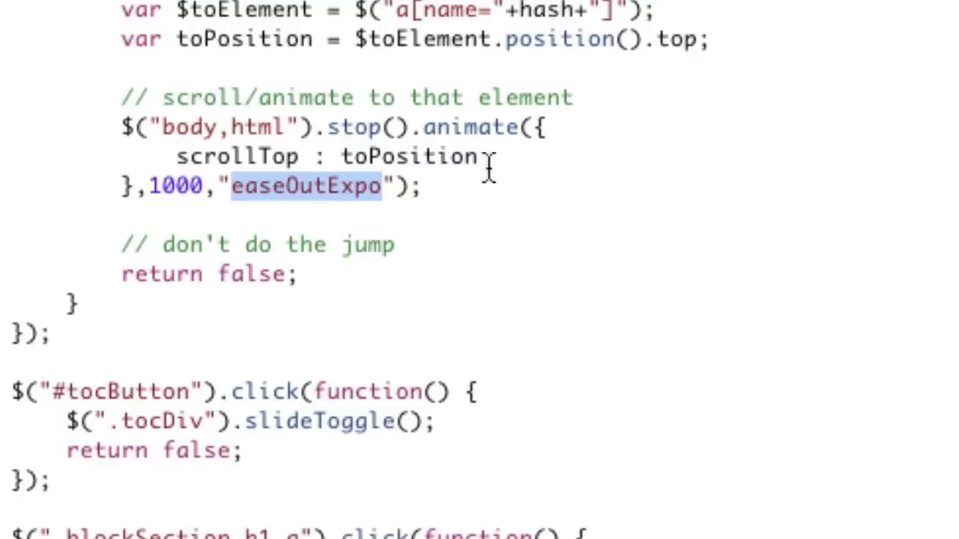
mouse_move(487, 165)
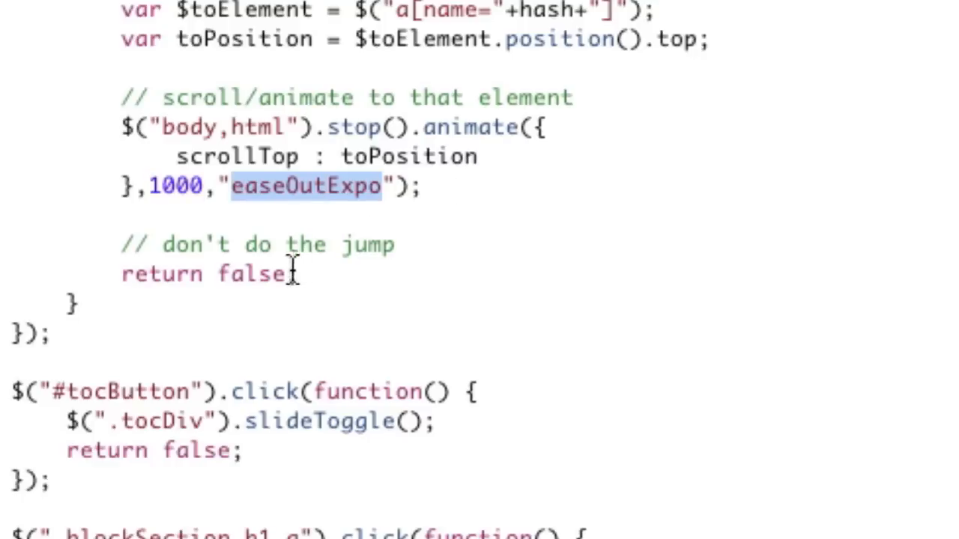
click(298, 272)
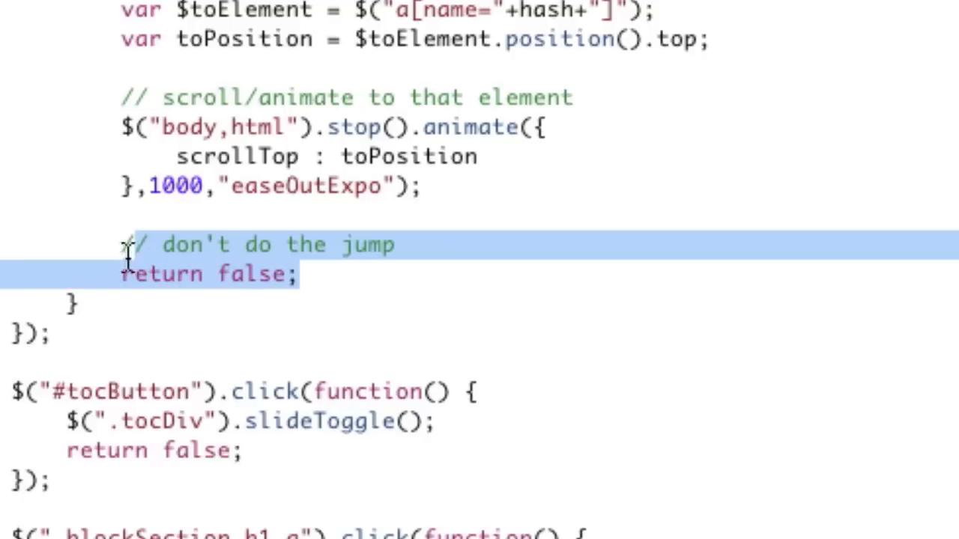
mouse_move(127, 255)
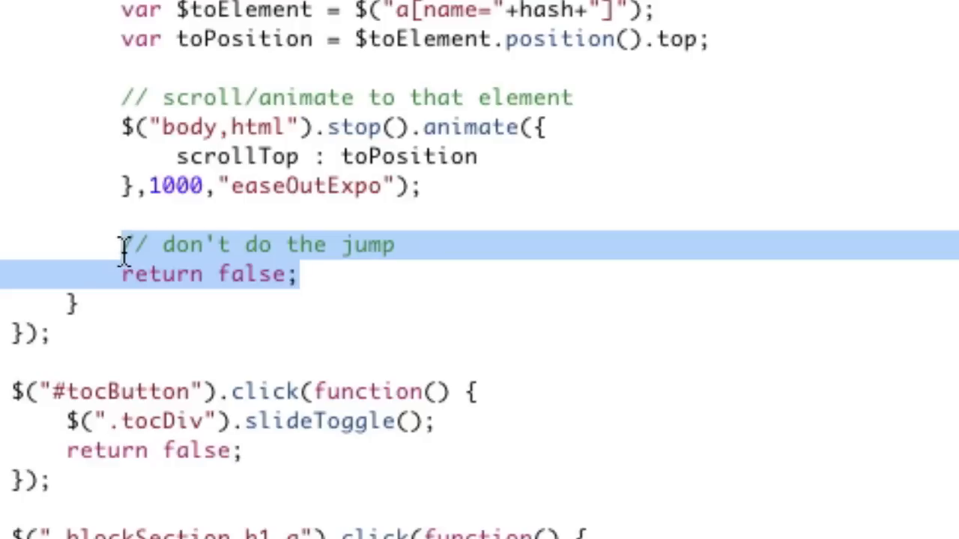
click(383, 258)
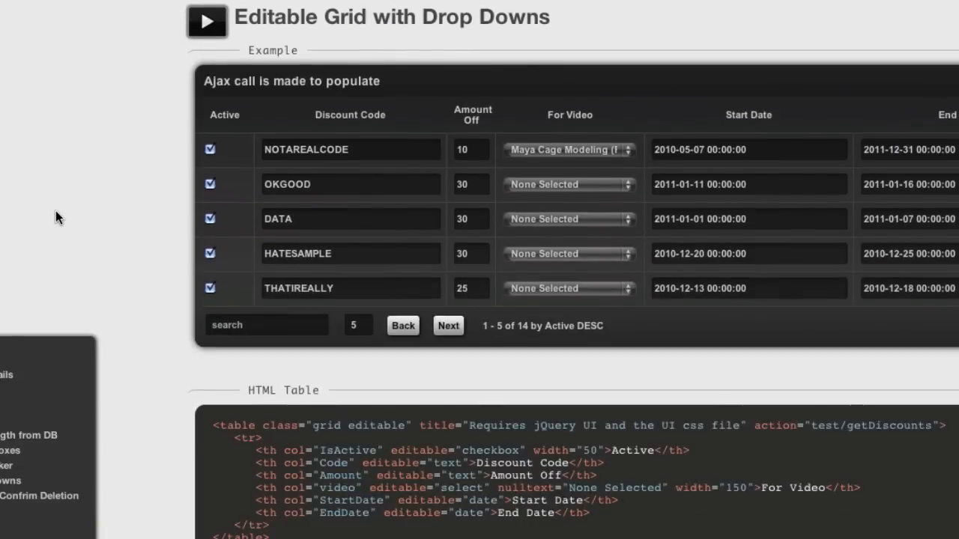
scroll(down, 3)
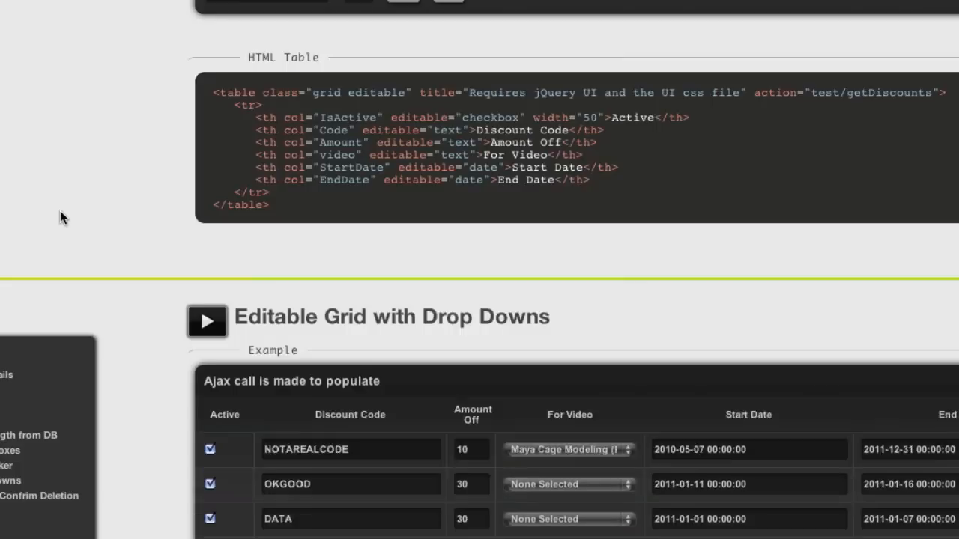
scroll(down, 3)
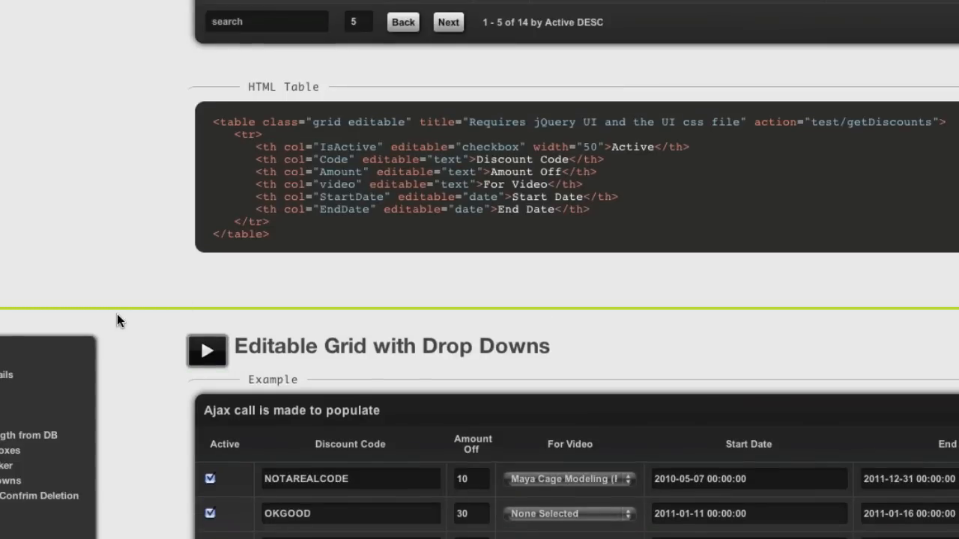
scroll(down, 3)
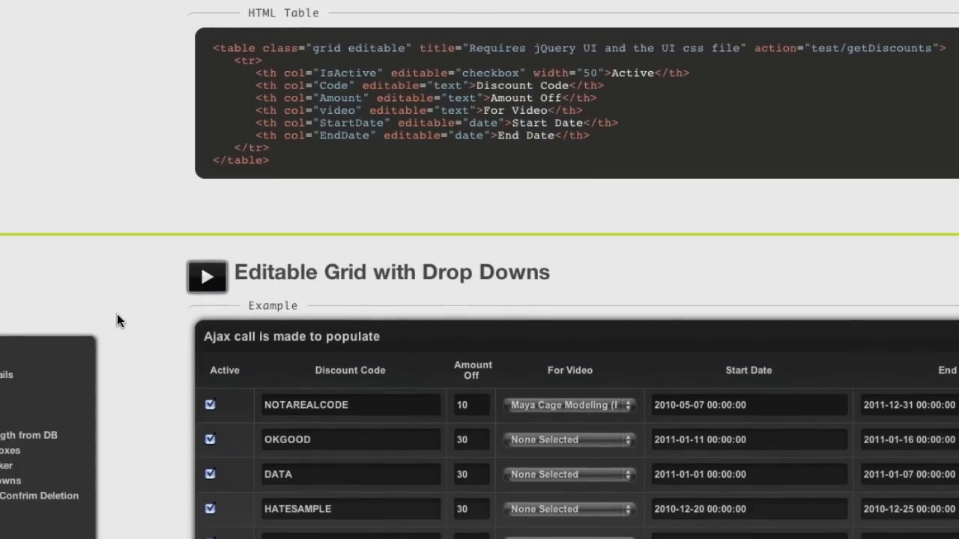
scroll(down, 3)
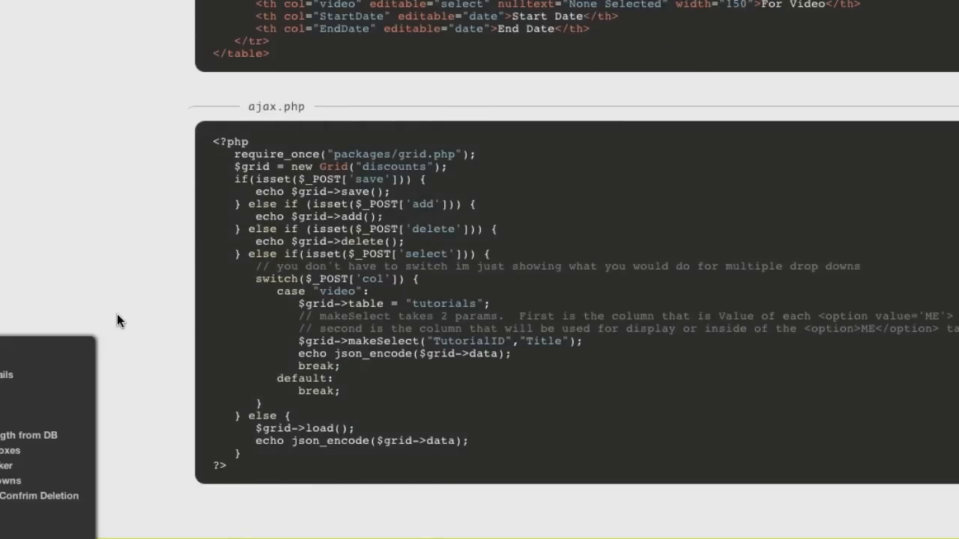
scroll(down, 3)
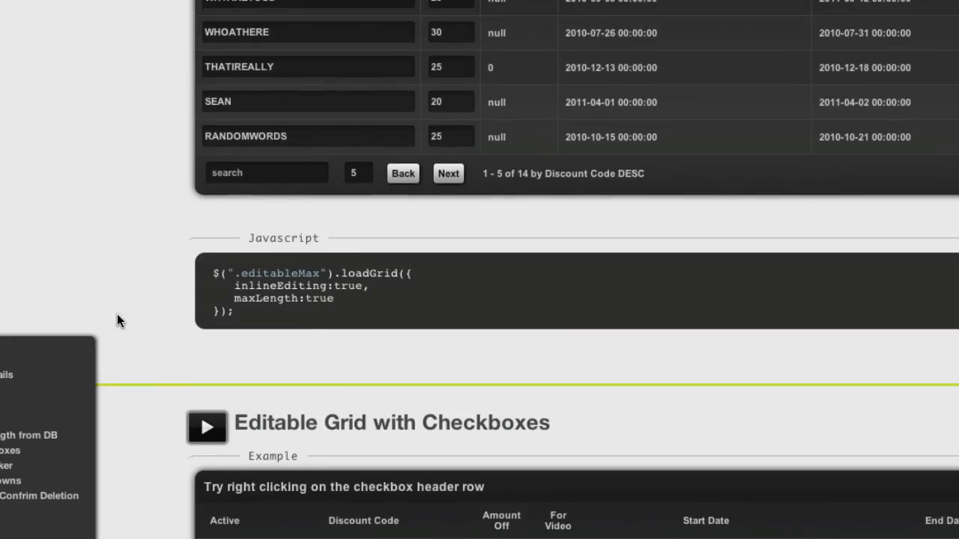